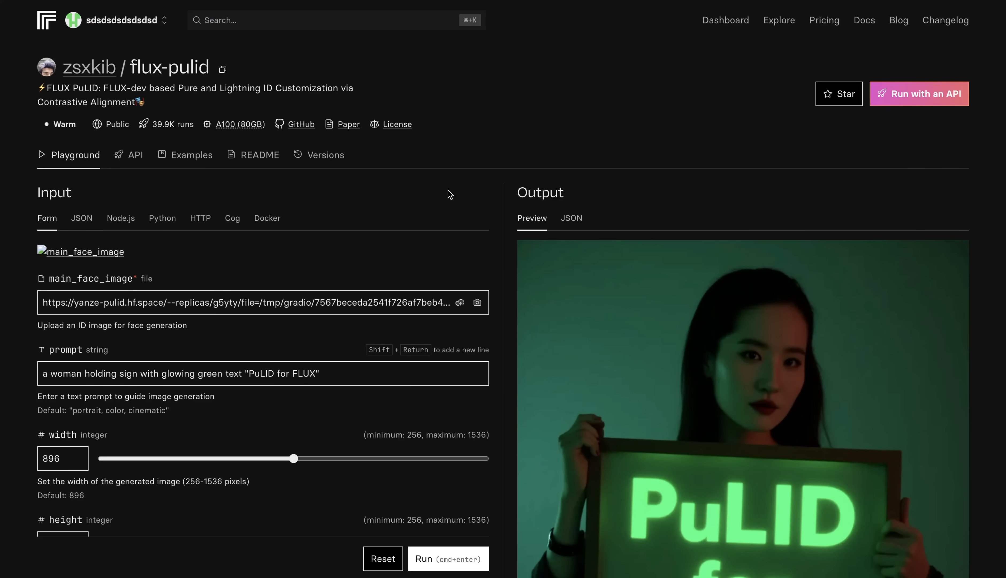
{"action": "mouse_move", "coordinate": [397, 324]}
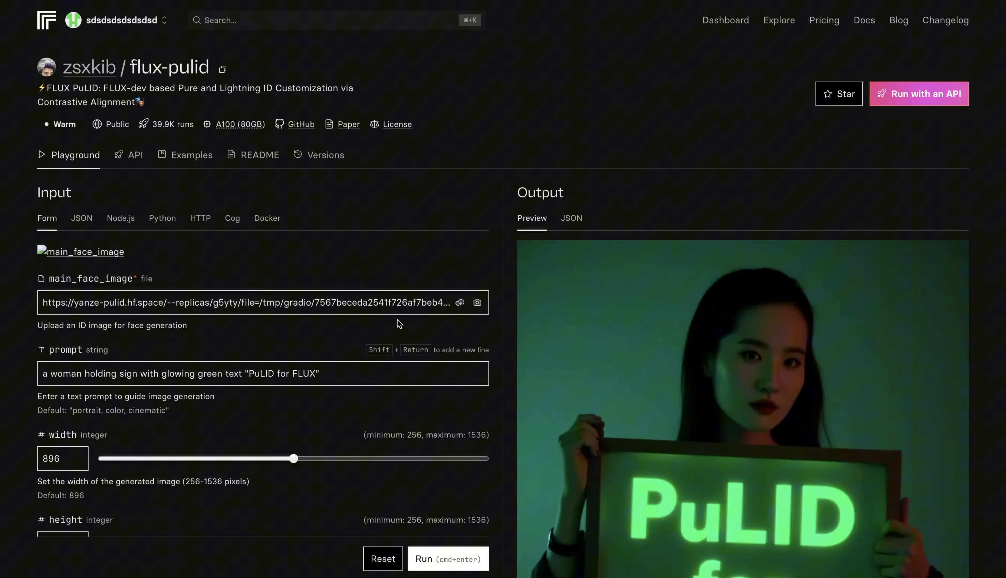
{"action": "mouse_move", "coordinate": [275, 332]}
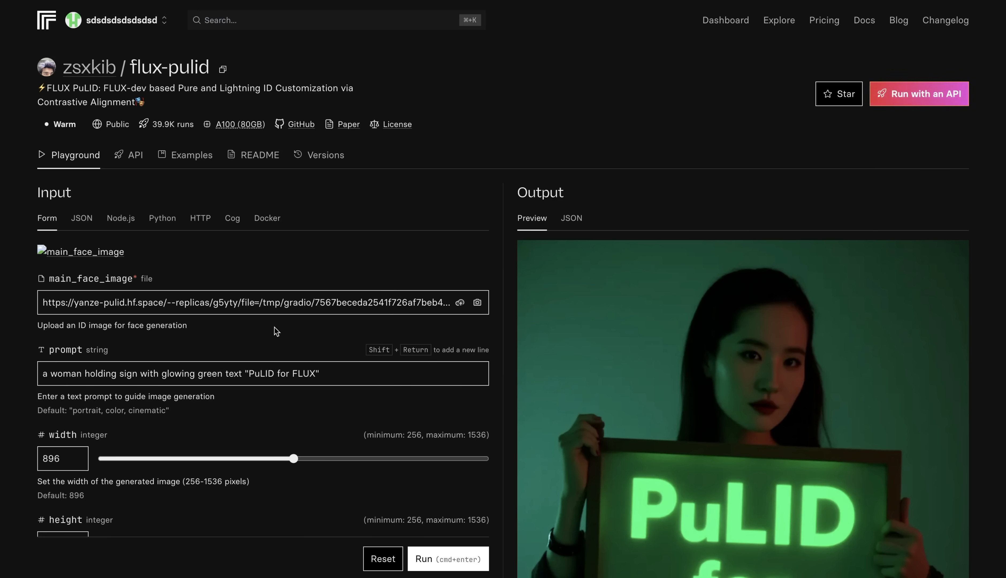
{"action": "mouse_move", "coordinate": [676, 397]}
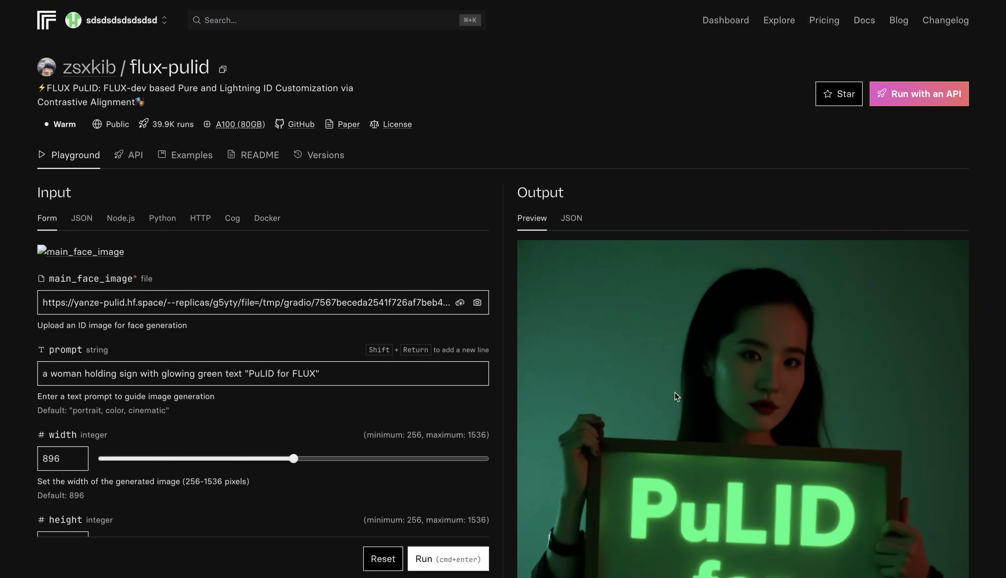
{"action": "mouse_move", "coordinate": [626, 427]}
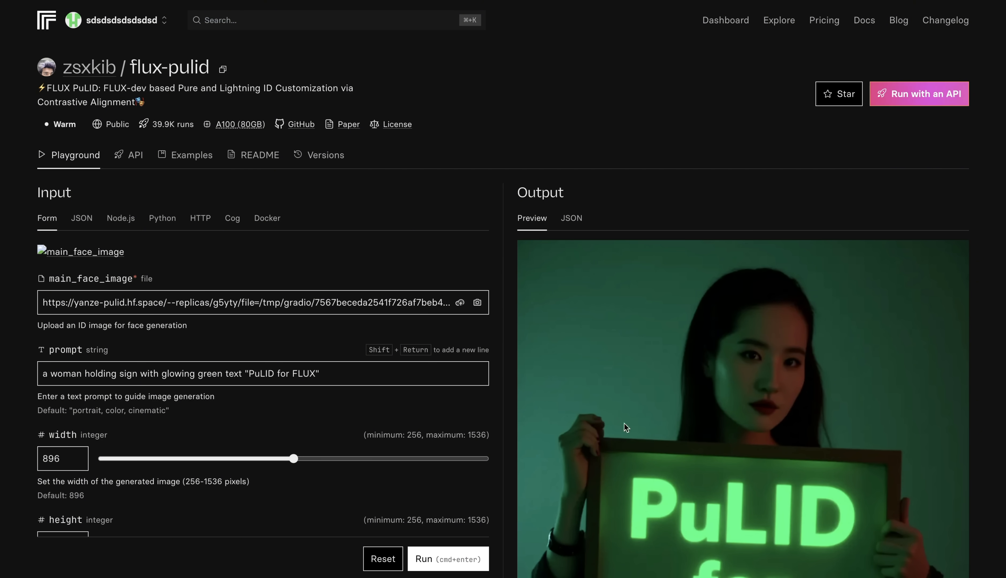
Read through the r/StableDiffusion post about the Ultimate Instagram Influencer Flux LoRA.
{"action": "scroll", "scroll_direction": "down", "scroll_amount": 3}
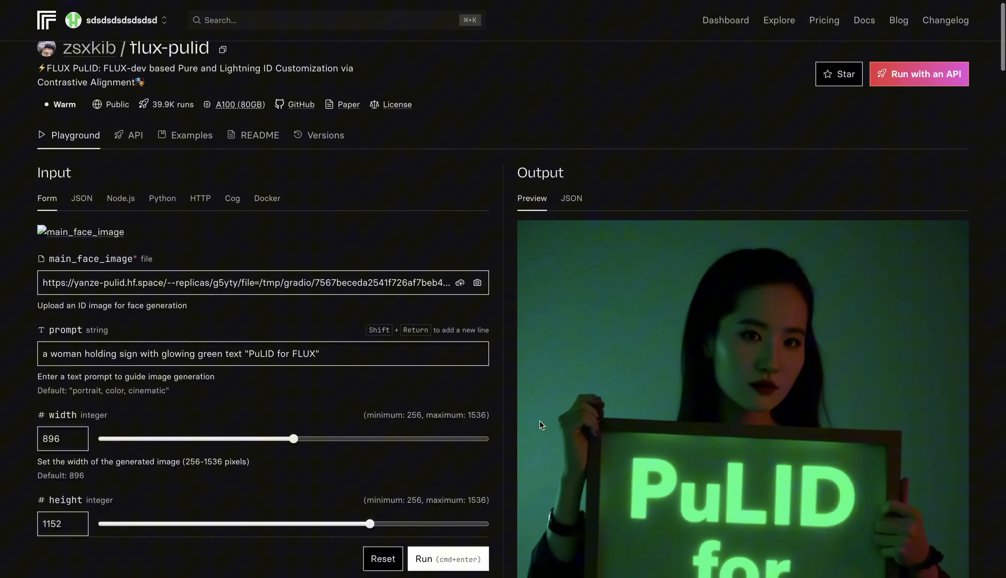
{"action": "scroll", "scroll_direction": "down", "scroll_amount": 3}
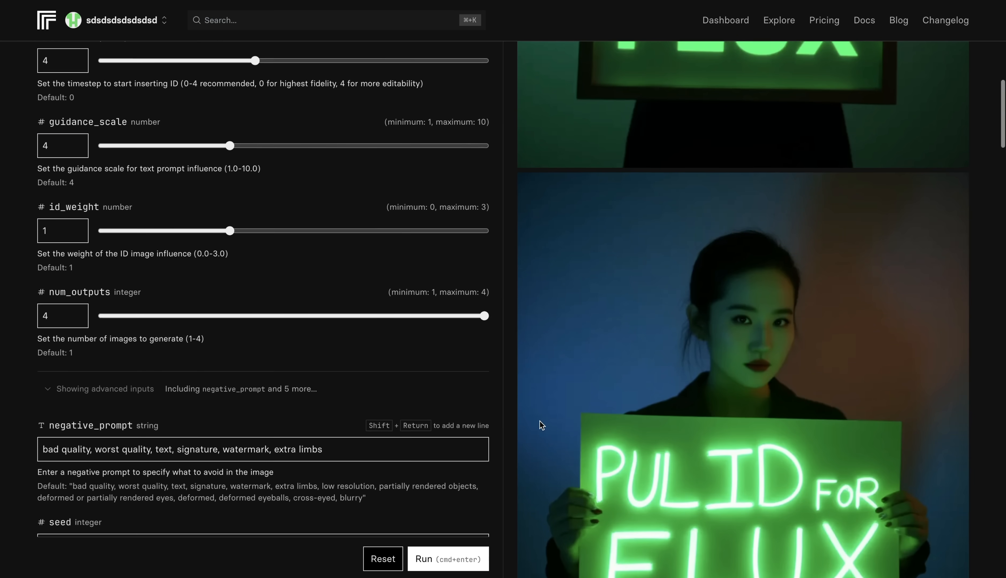
{"action": "scroll", "scroll_direction": "down", "scroll_amount": 3}
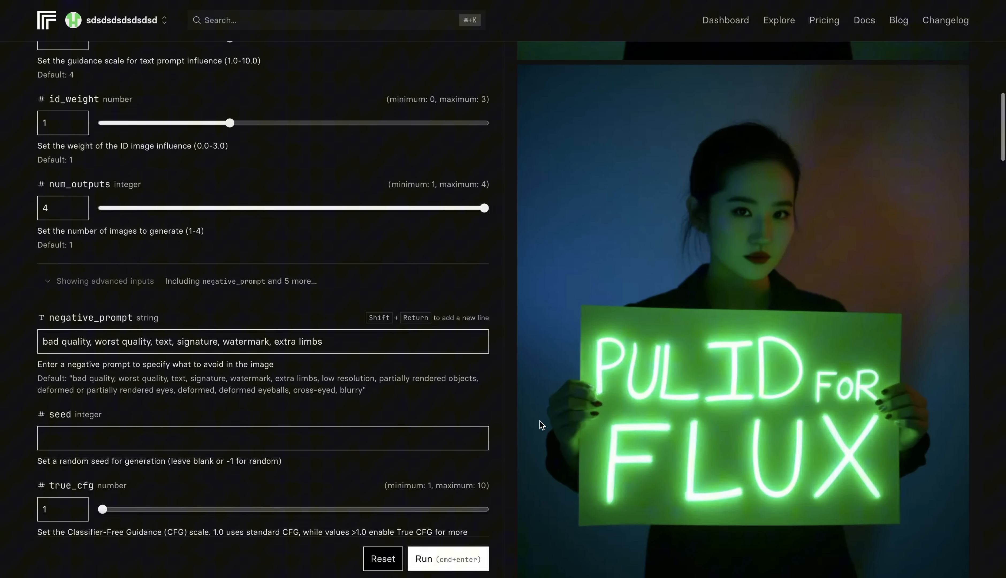
{"action": "scroll", "scroll_direction": "down", "scroll_amount": 3}
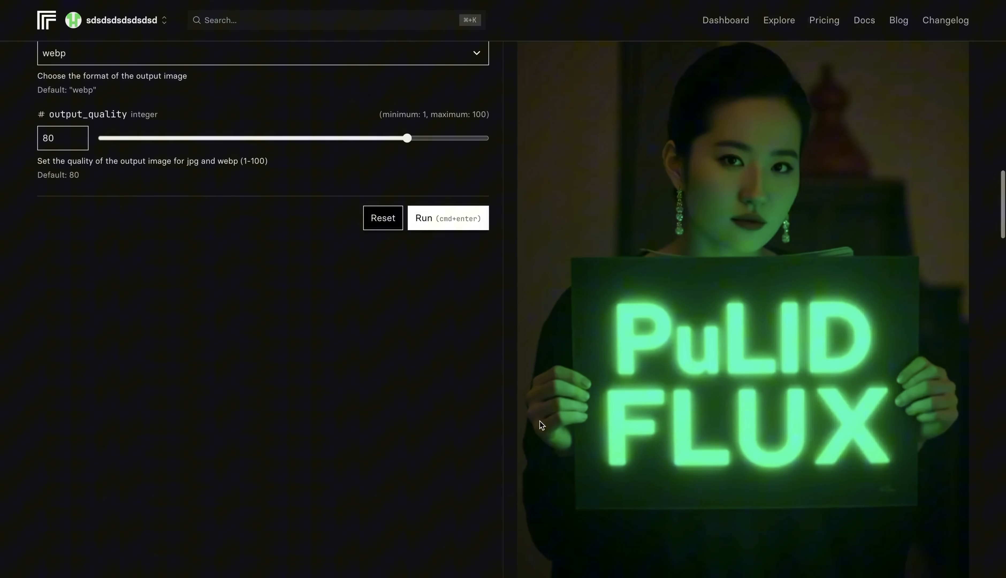
{"action": "scroll", "scroll_direction": "down", "scroll_amount": 3}
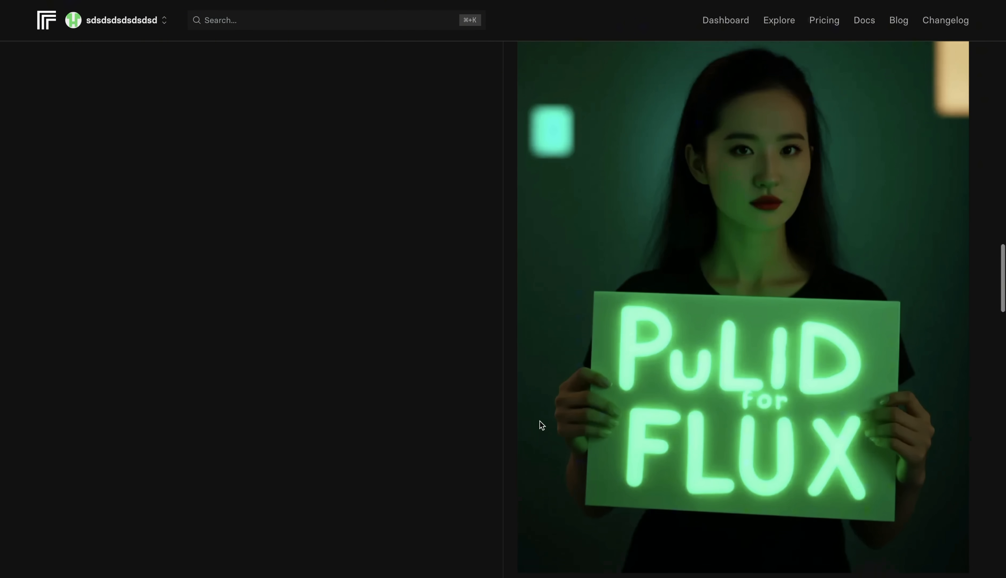
{"action": "scroll", "scroll_direction": "up", "scroll_amount": 3}
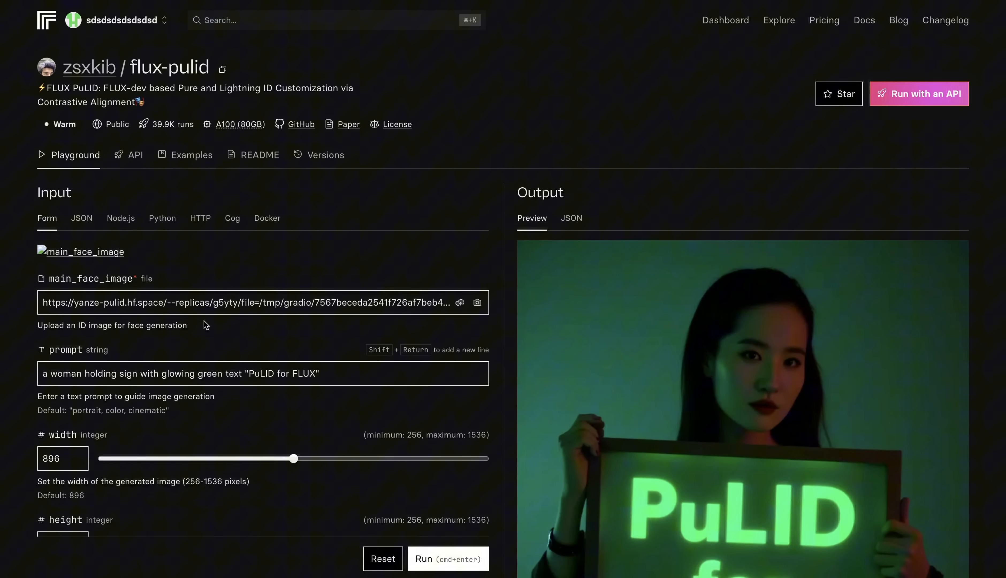
{"action": "mouse_move", "coordinate": [297, 331]}
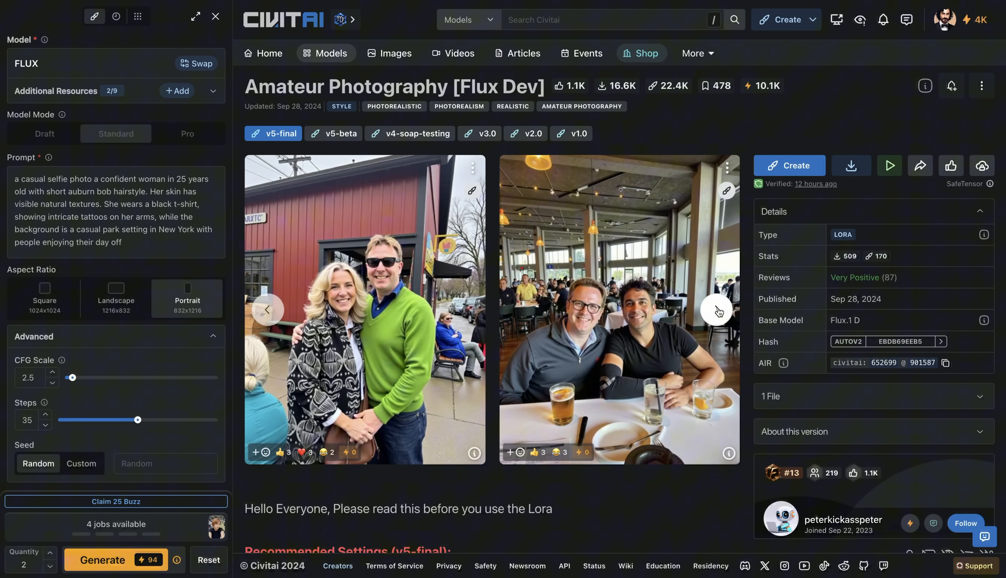
Browse the post's gallery of LoRA example images and reach the linked Civitai model page.
{"action": "left_click", "coordinate": [717, 310]}
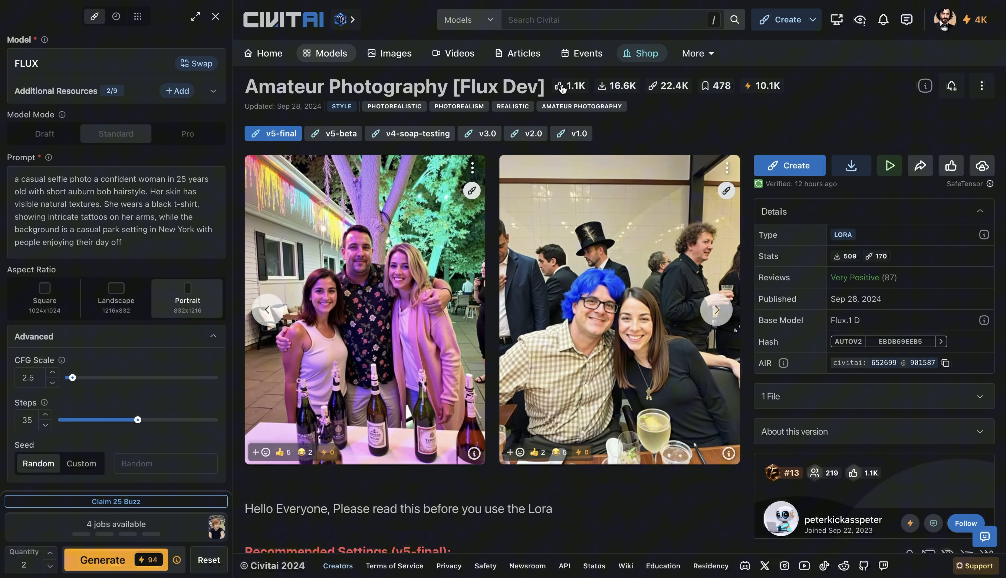
{"action": "mouse_move", "coordinate": [558, 98]}
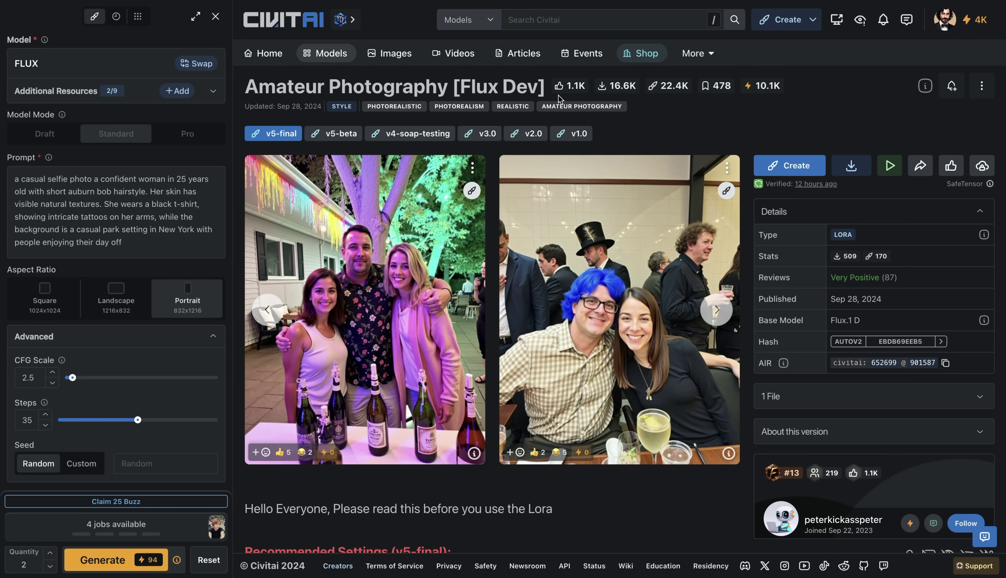
{"action": "mouse_move", "coordinate": [363, 34]}
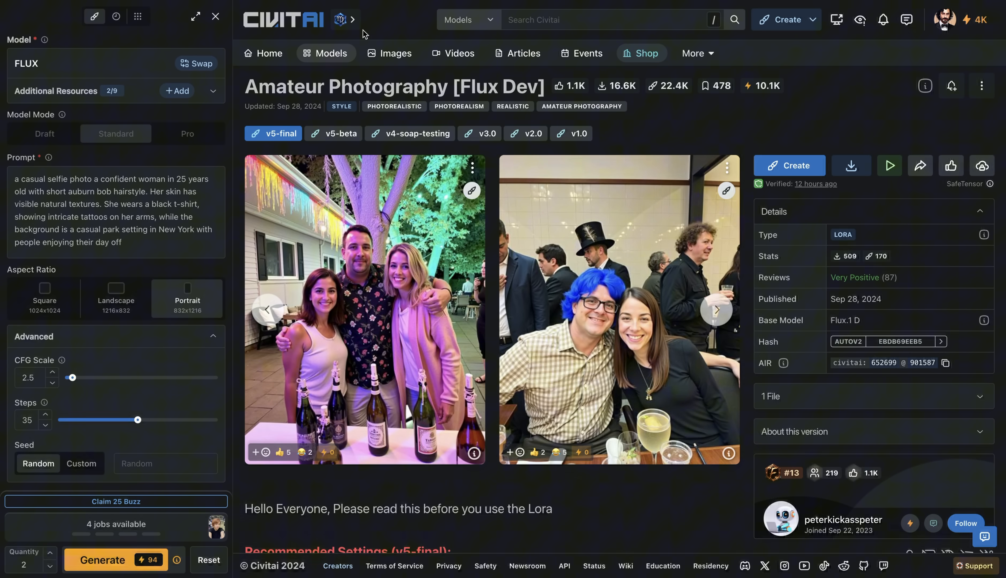
{"action": "left_click", "coordinate": [717, 310]}
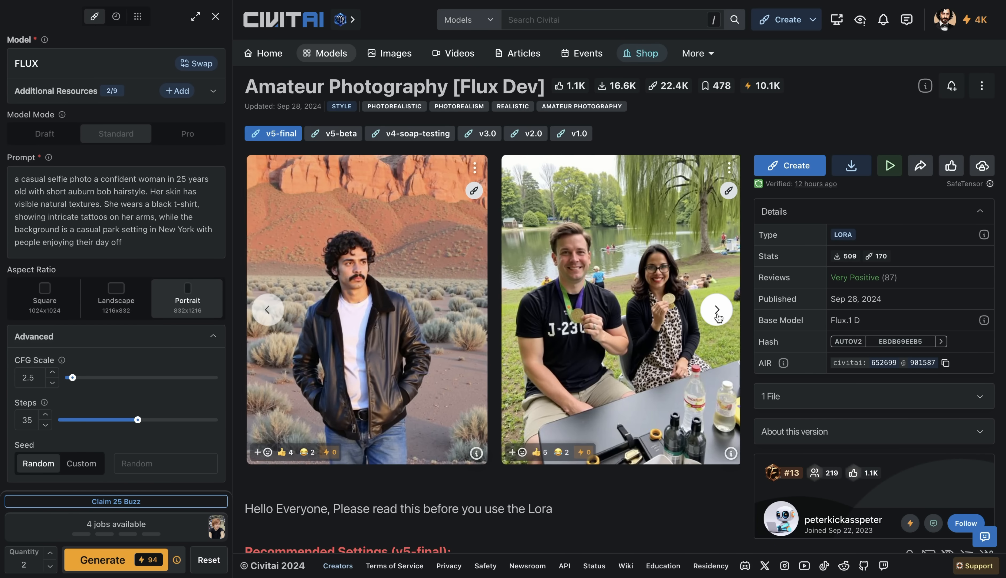
{"action": "left_click", "coordinate": [717, 310]}
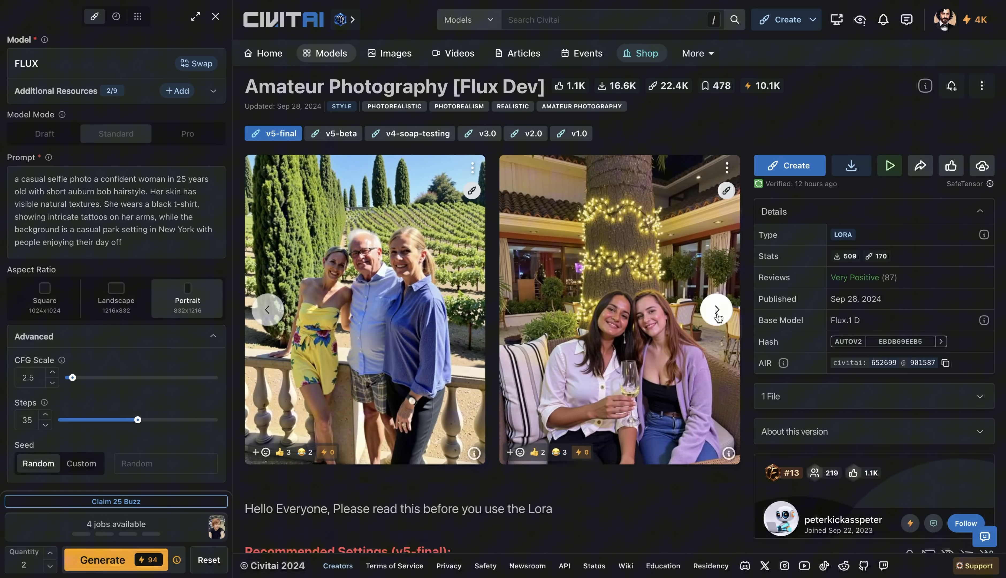
{"action": "left_click", "coordinate": [716, 310]}
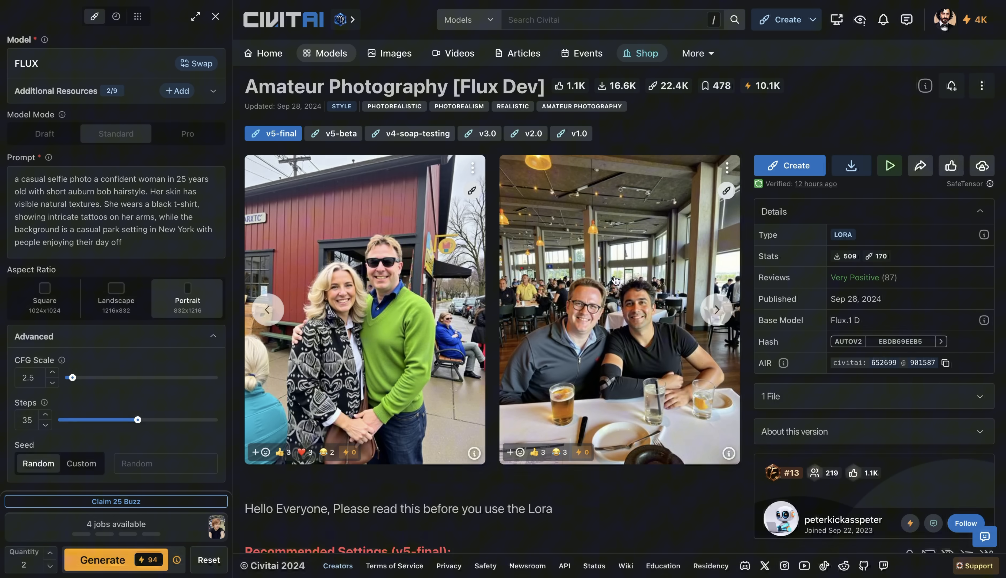
{"action": "mouse_move", "coordinate": [495, 308]}
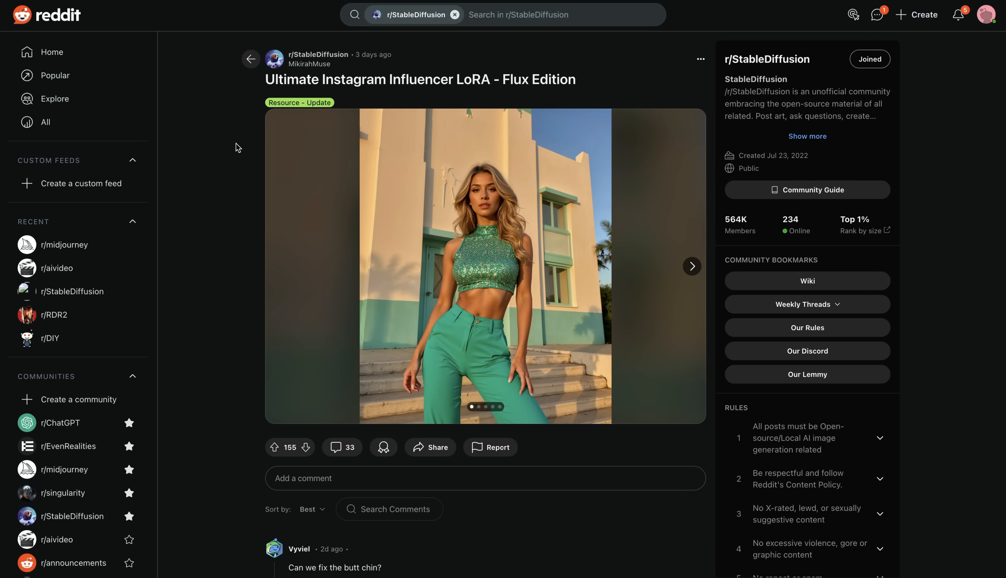
{"action": "mouse_move", "coordinate": [649, 204]}
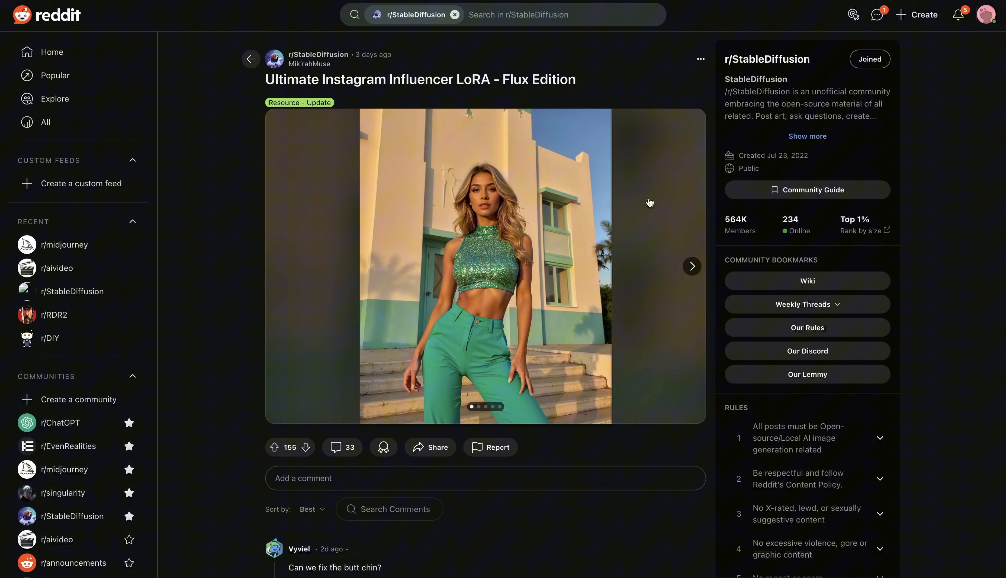
{"action": "left_click", "coordinate": [691, 265]}
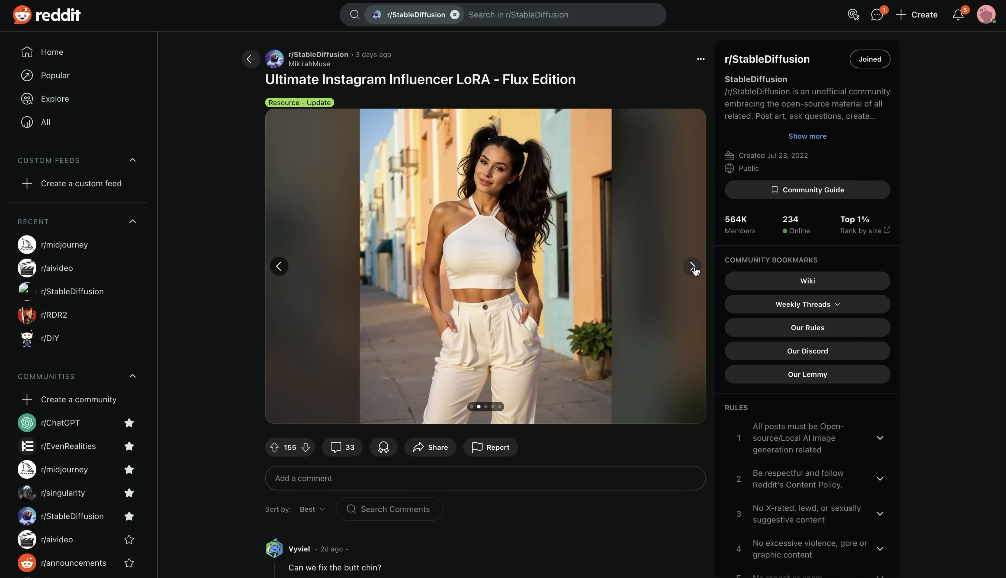
{"action": "left_click", "coordinate": [691, 266]}
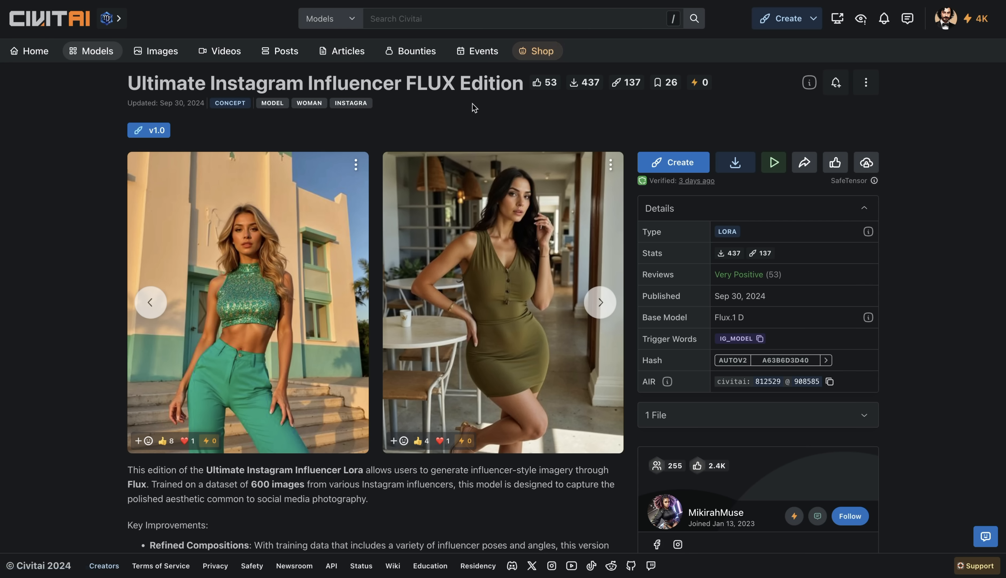
{"action": "mouse_move", "coordinate": [601, 303]}
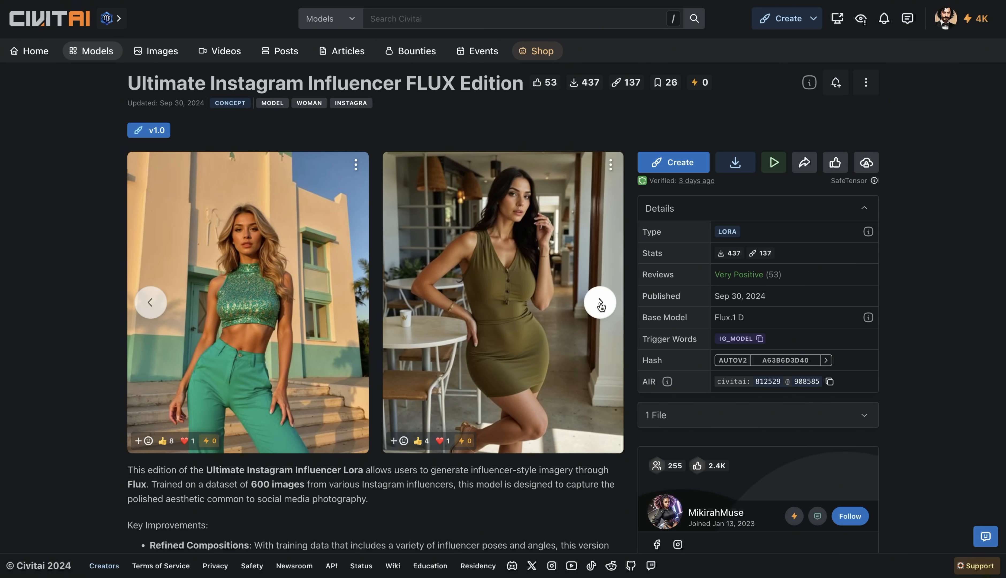
{"action": "mouse_move", "coordinate": [105, 233]}
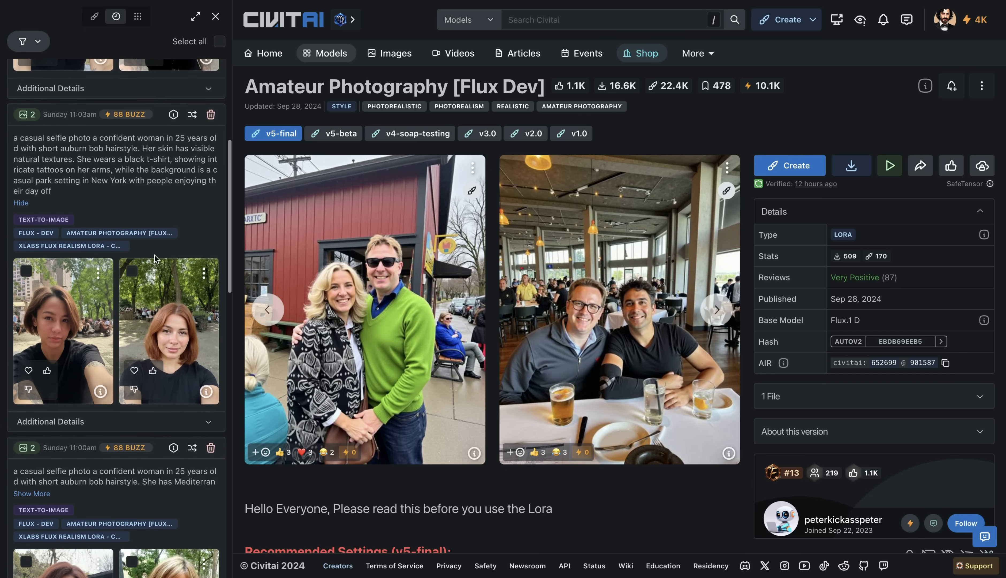
View the generated red-haired casual selfie full-size on the Amateur Photography [Flux Dev] page, then close it.
{"action": "scroll", "scroll_direction": "up", "scroll_amount": 3}
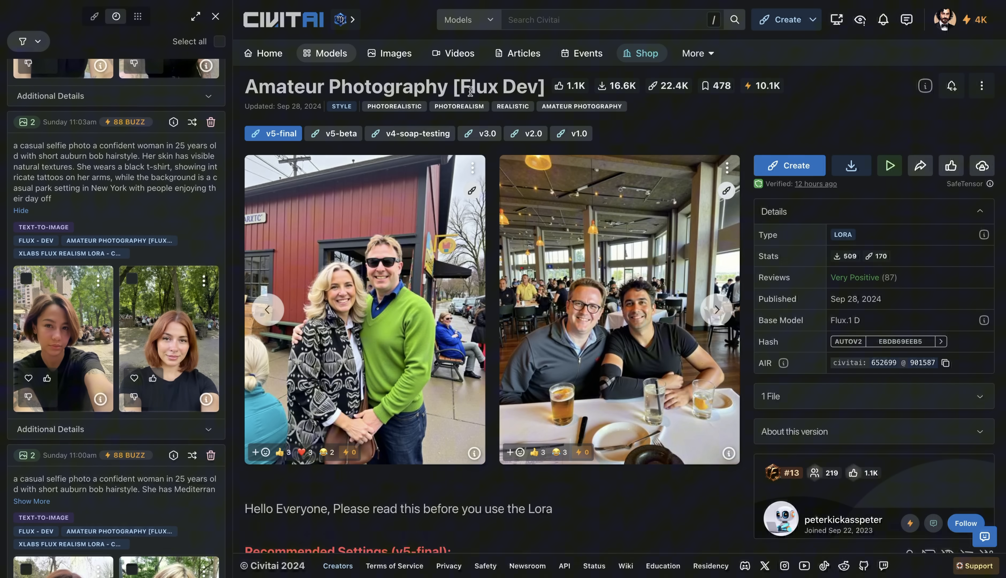
{"action": "left_click", "coordinate": [168, 338]}
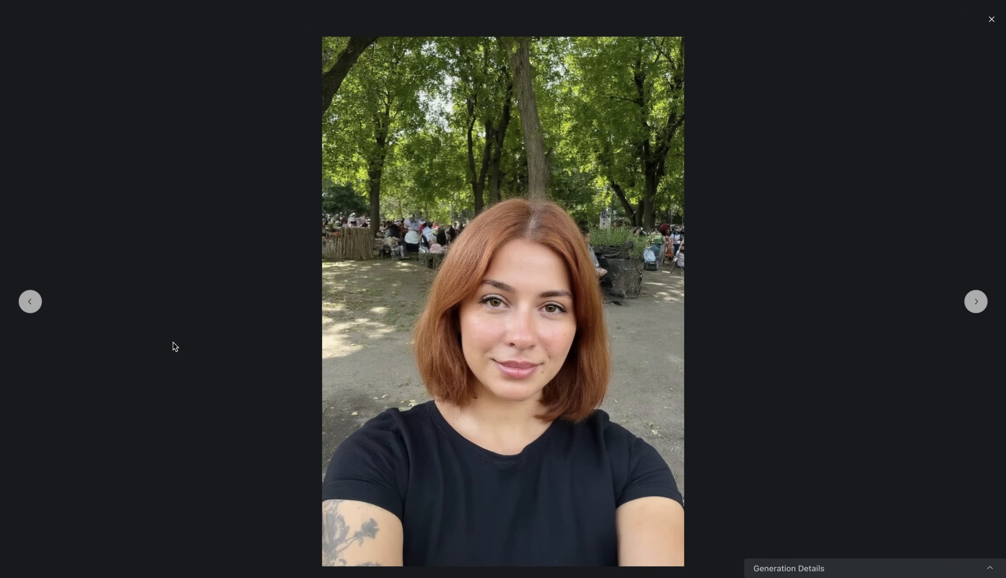
{"action": "left_click", "coordinate": [991, 19]}
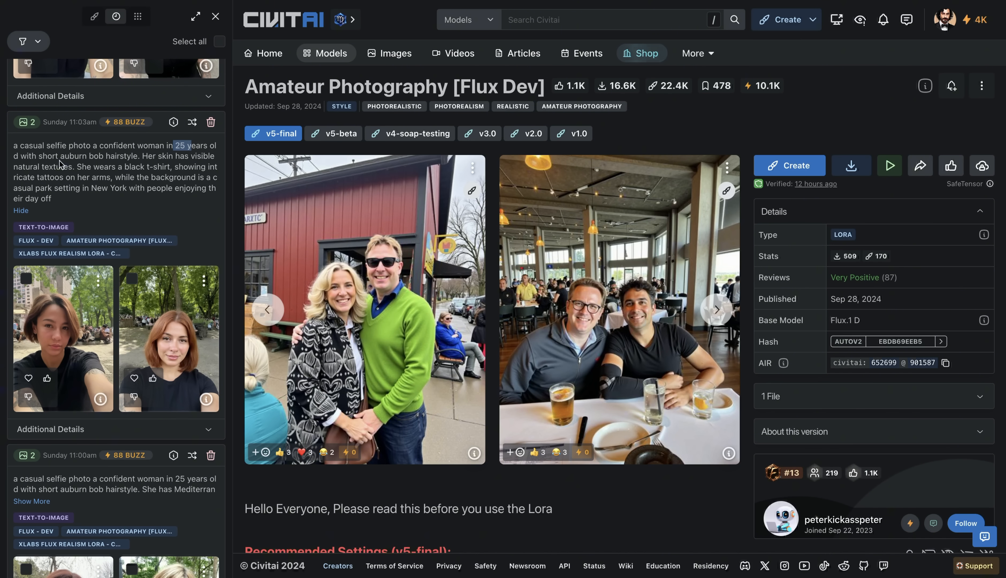
{"action": "mouse_move", "coordinate": [154, 165]}
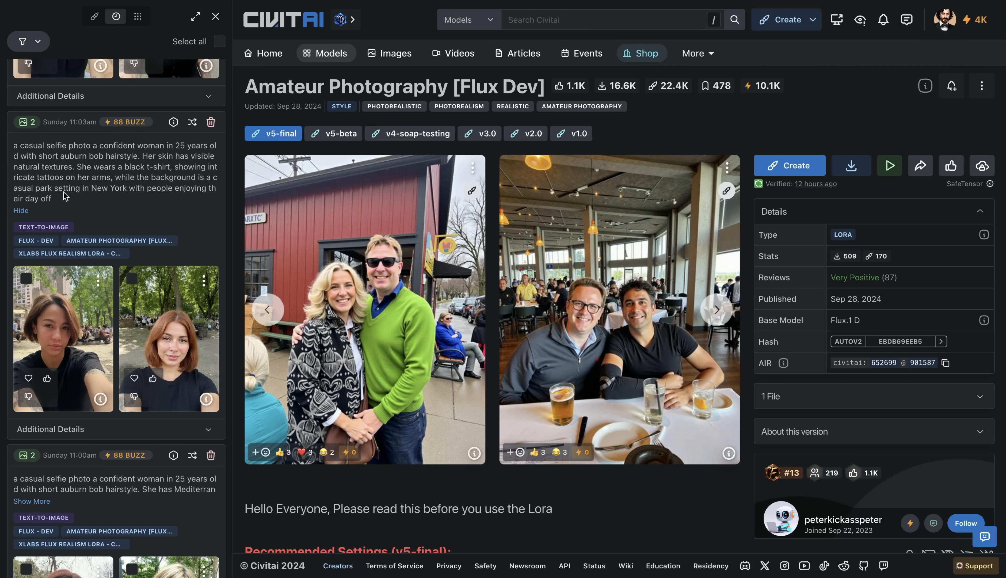
{"action": "mouse_move", "coordinate": [109, 199]}
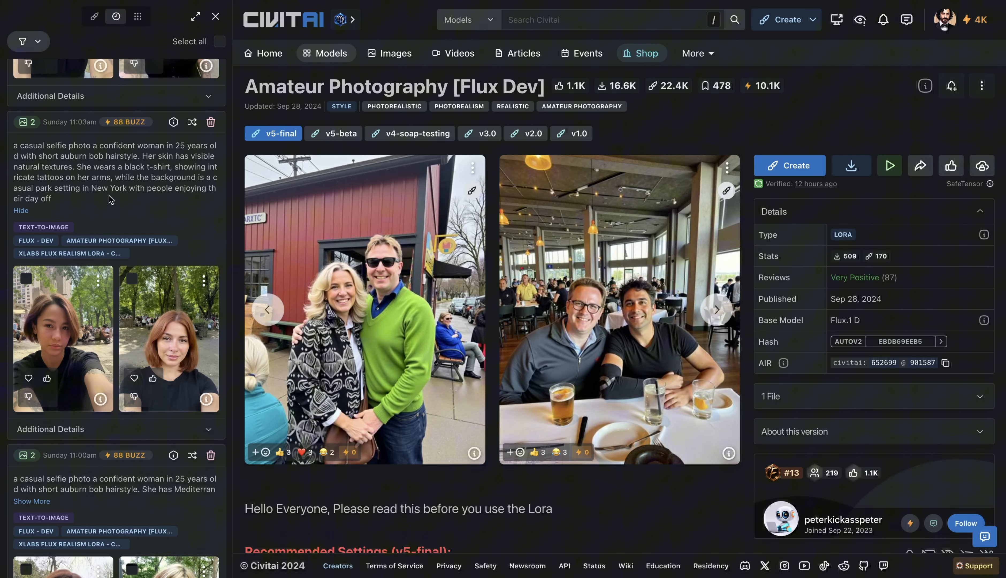
{"action": "mouse_move", "coordinate": [151, 331]}
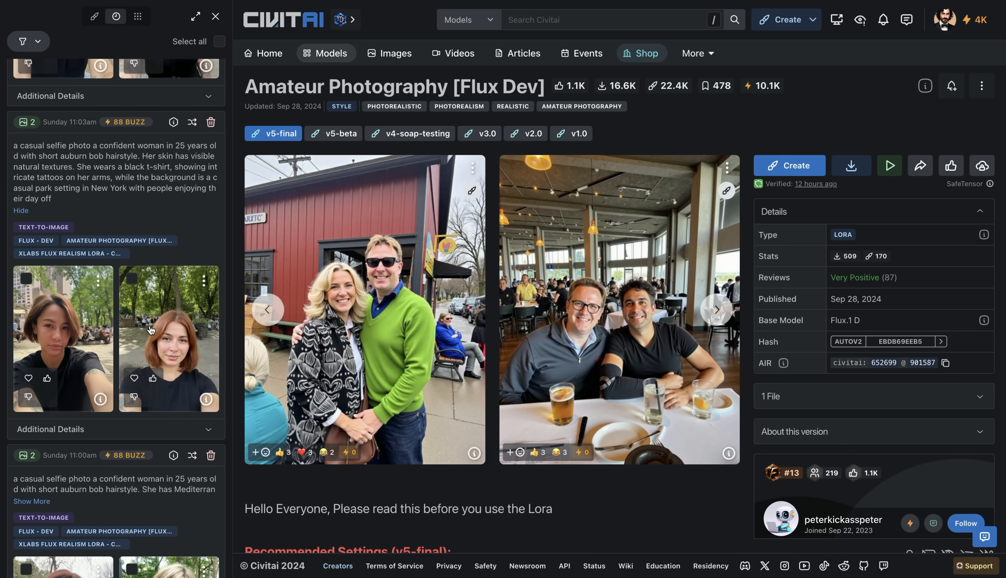
{"action": "mouse_move", "coordinate": [128, 293]}
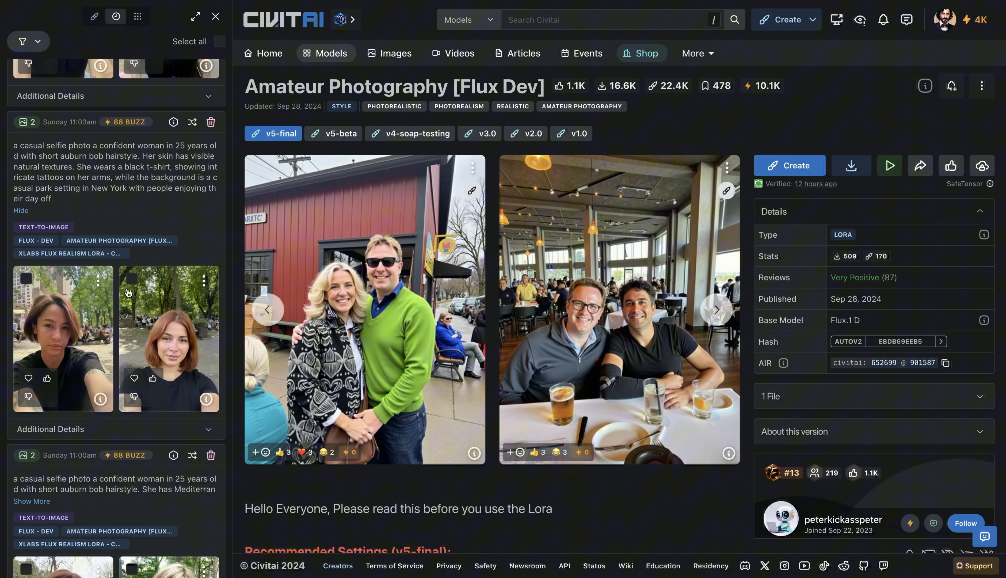
{"action": "mouse_move", "coordinate": [124, 323]}
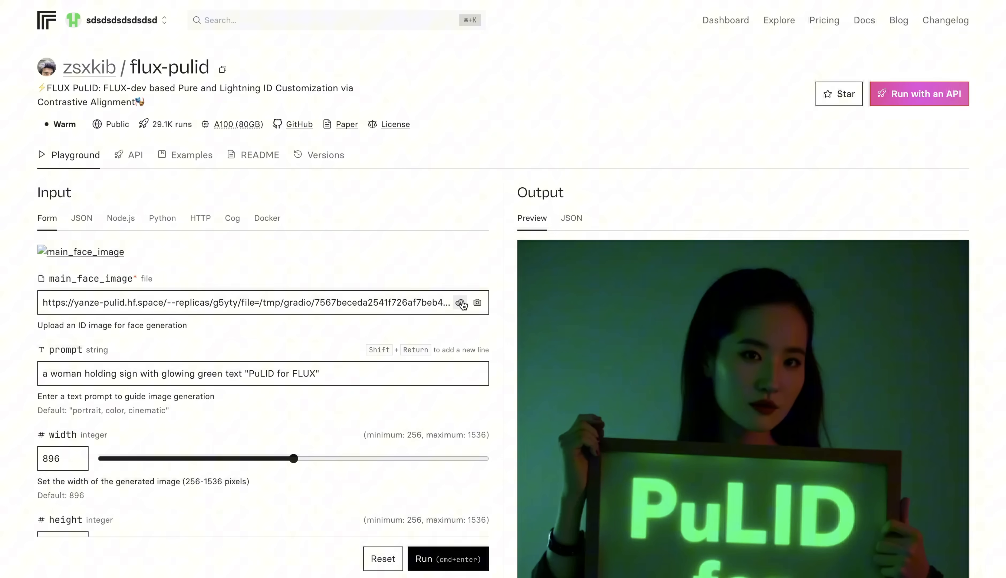
{"action": "mouse_move", "coordinate": [462, 303]}
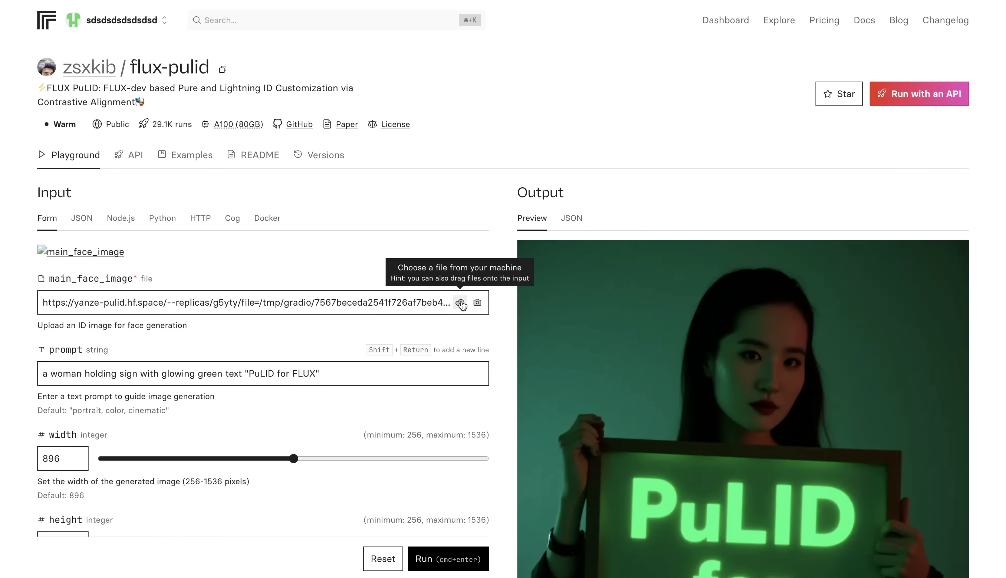
Upload the red-haired selfie as main_face_image and start editing the prompt toward the 1950s polka-dot dress scene.
{"action": "left_click", "coordinate": [461, 303]}
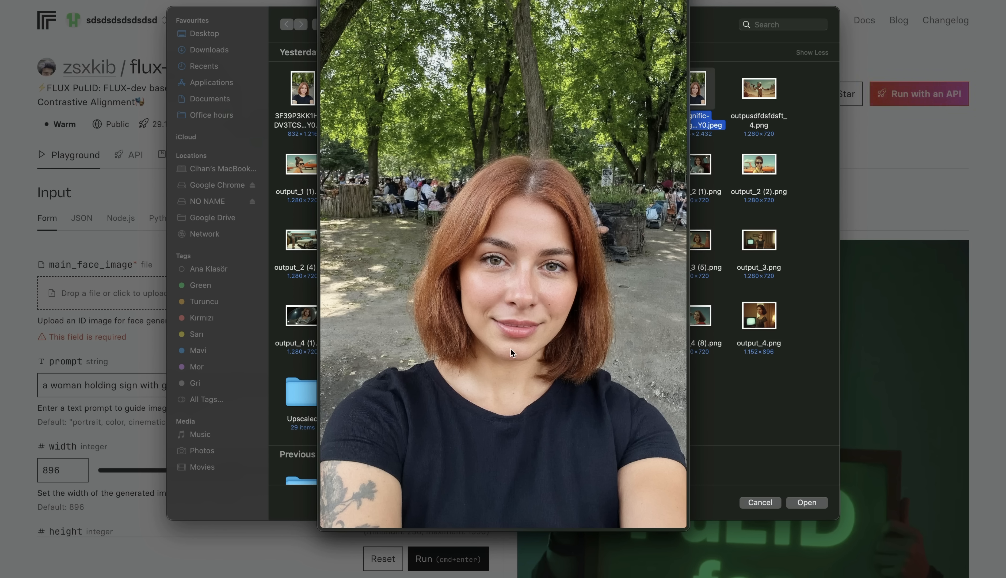
{"action": "left_click", "coordinate": [807, 503]}
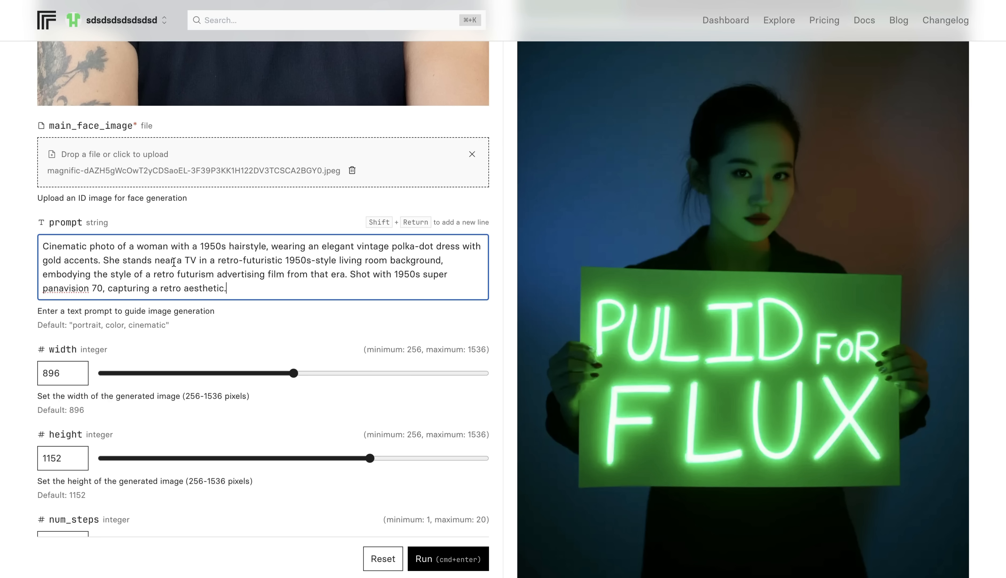
{"action": "left_click", "coordinate": [222, 260]}
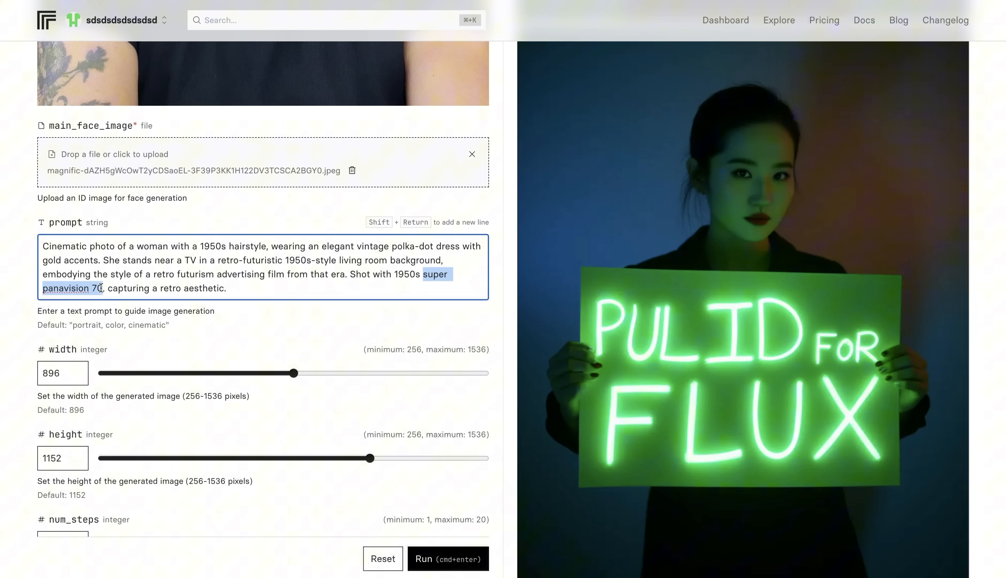
Set height to 720 for a 1280×720 image and review start_step 4, four outputs and the shortened negative prompt.
{"action": "scroll", "scroll_direction": "down", "scroll_amount": 3}
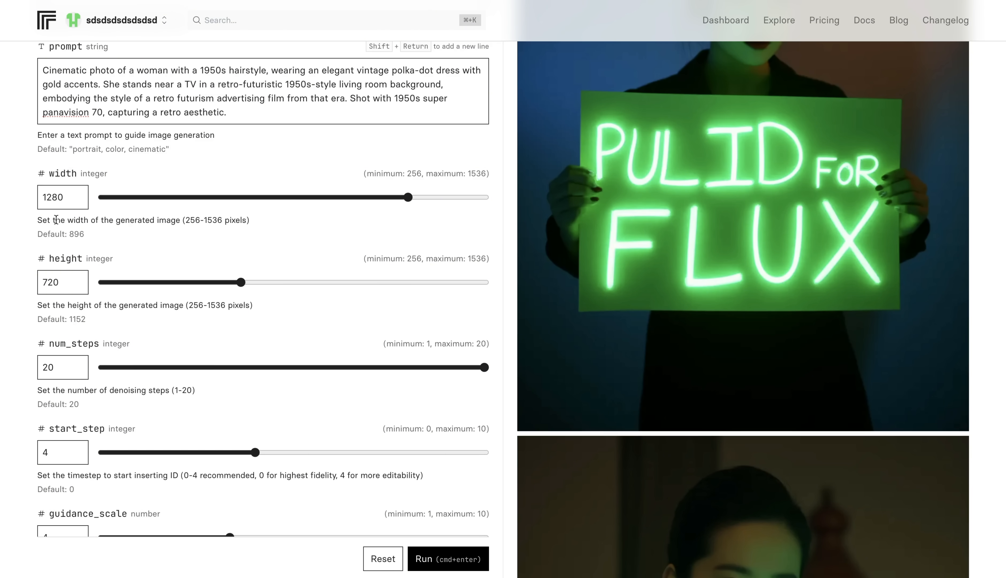
{"action": "left_click", "coordinate": [55, 282]}
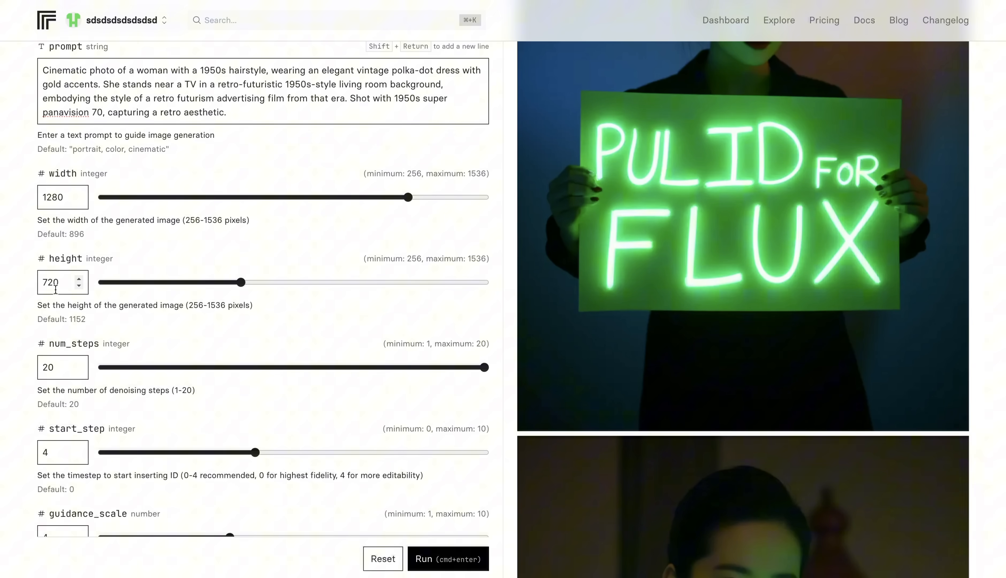
{"action": "scroll", "scroll_direction": "down", "scroll_amount": 3}
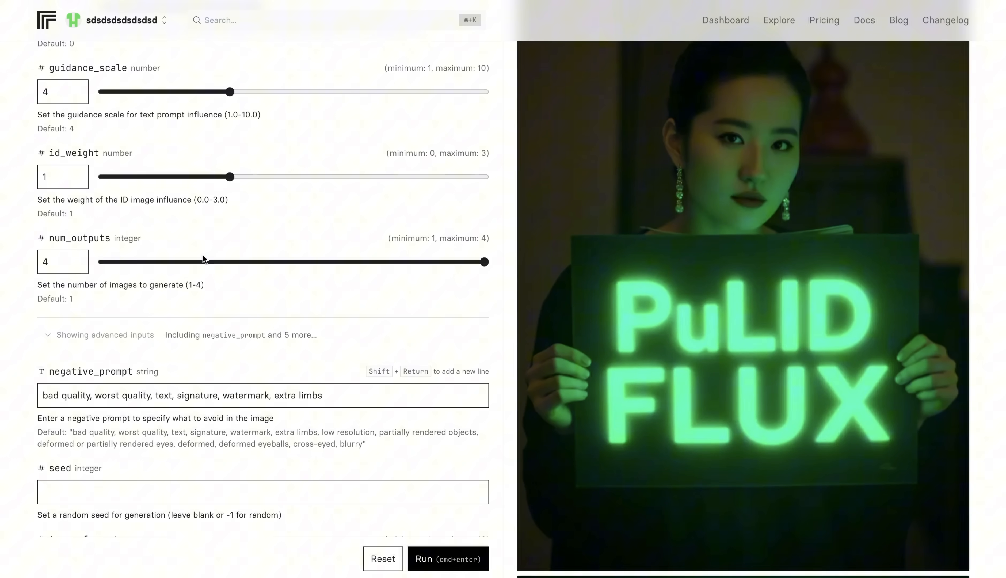
{"action": "scroll", "scroll_direction": "down", "scroll_amount": 3}
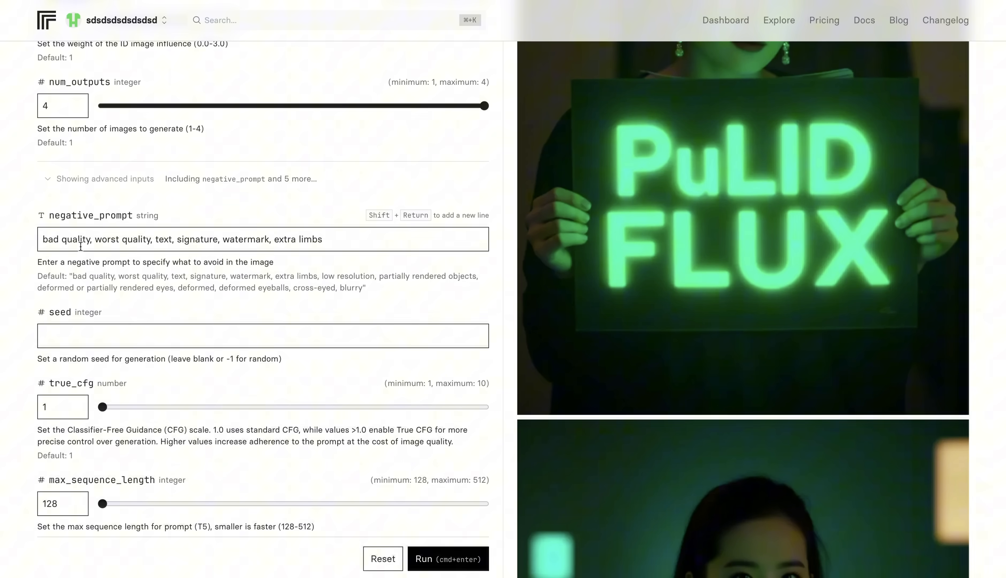
{"action": "scroll", "scroll_direction": "down", "scroll_amount": 3}
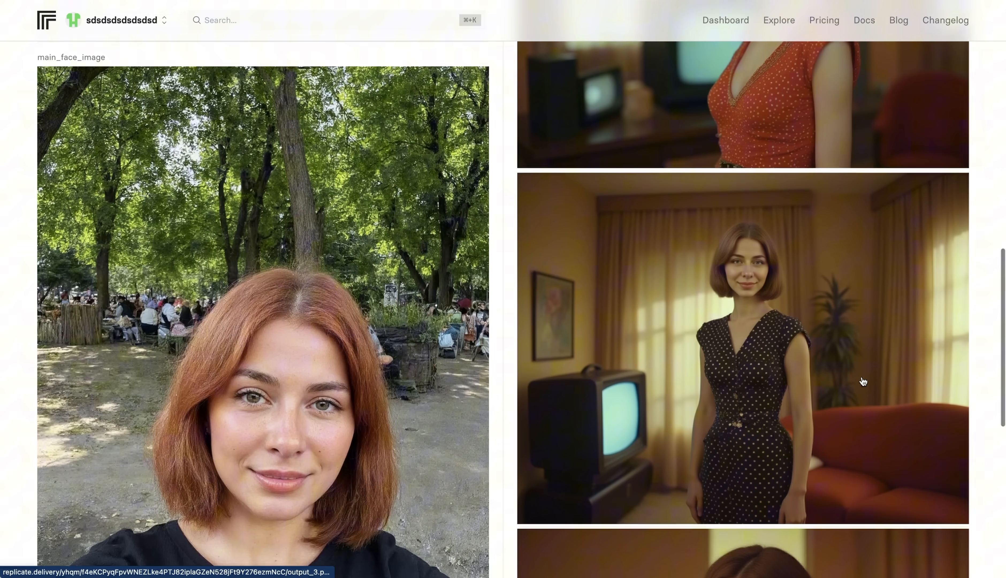
Scroll through the polka-dot living-room prediction's inputs and four generated portraits.
{"action": "scroll", "scroll_direction": "down", "scroll_amount": 3}
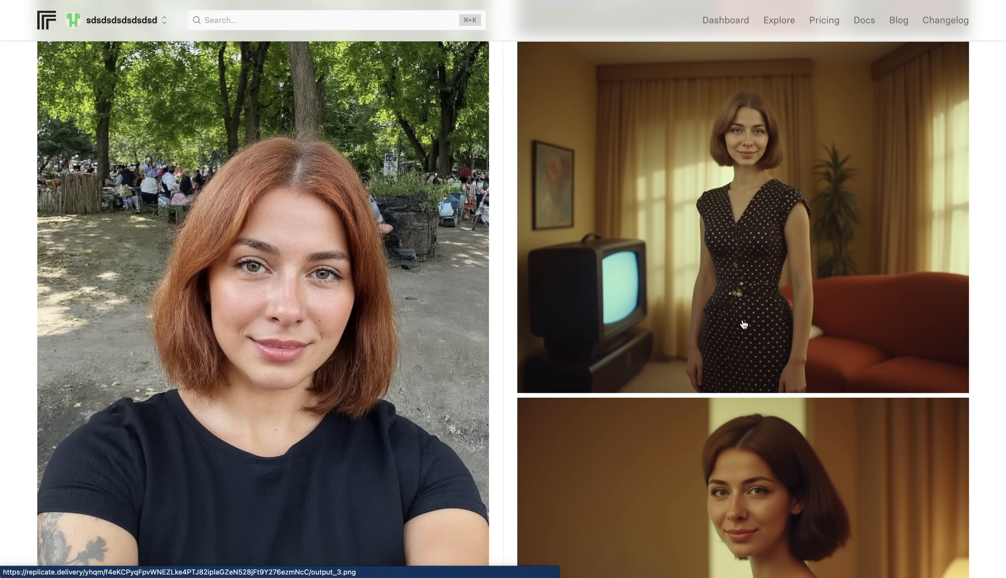
{"action": "scroll", "scroll_direction": "down", "scroll_amount": 3}
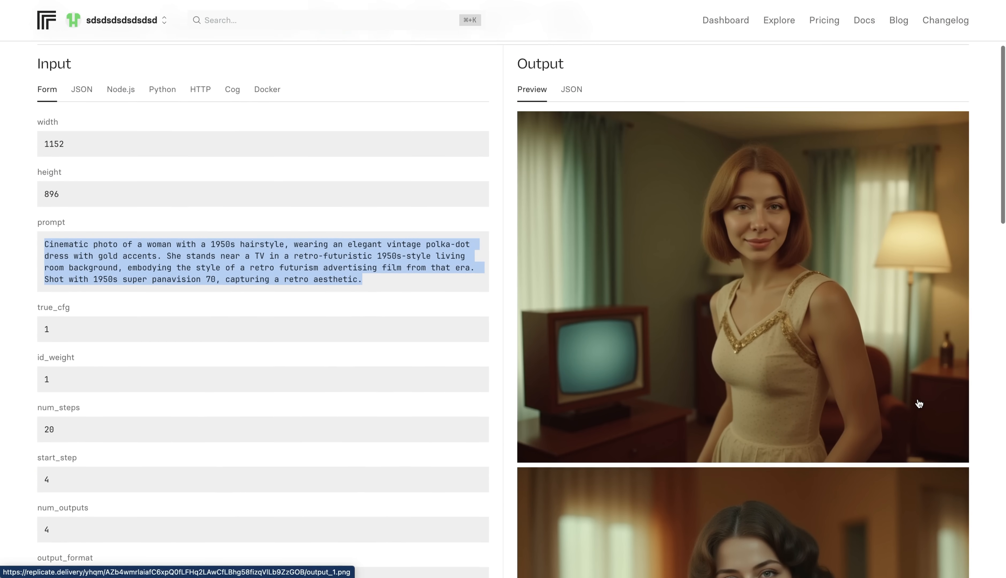
{"action": "scroll", "scroll_direction": "down", "scroll_amount": 3}
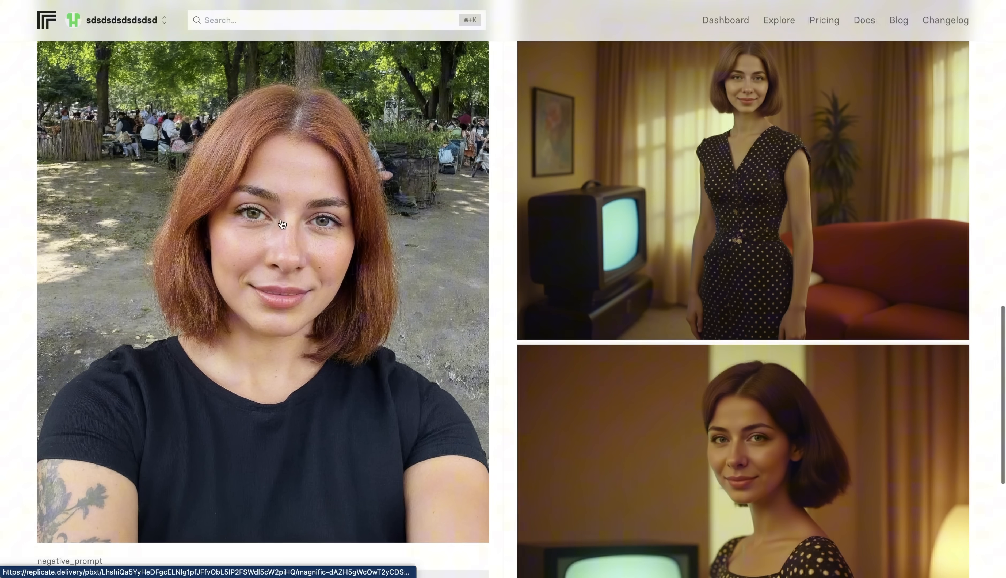
{"action": "mouse_move", "coordinate": [707, 238]}
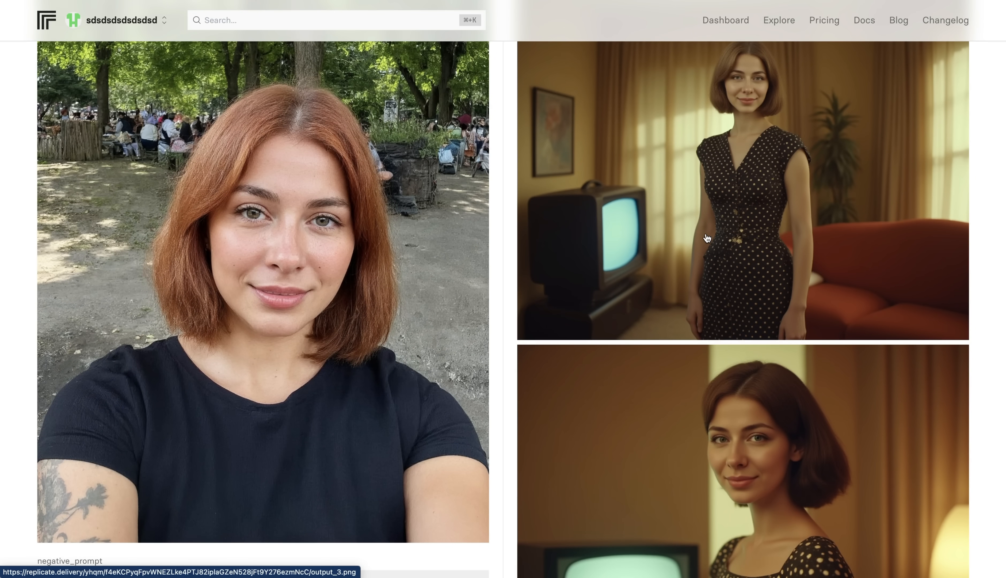
{"action": "scroll", "scroll_direction": "down", "scroll_amount": 3}
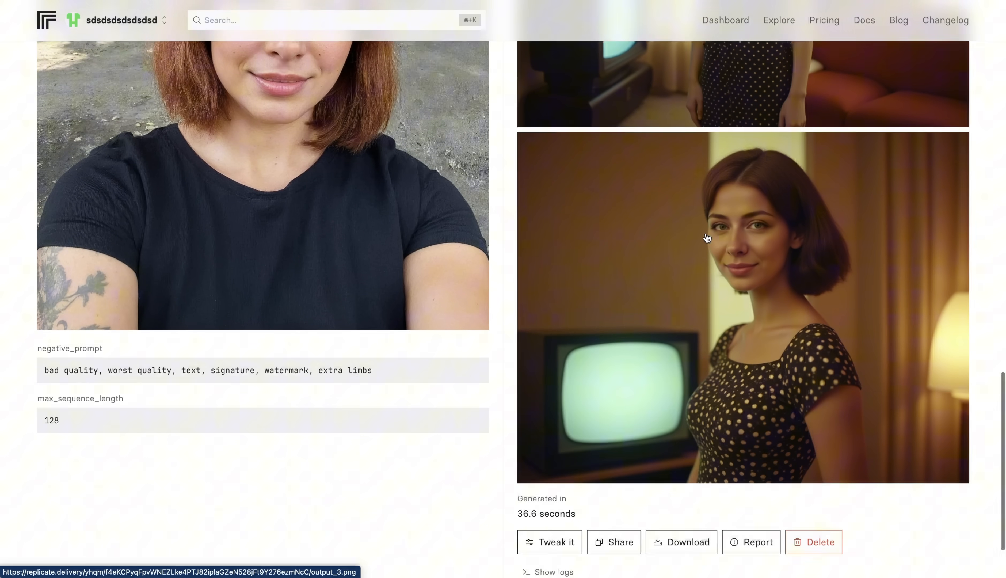
{"action": "scroll", "scroll_direction": "up", "scroll_amount": 3}
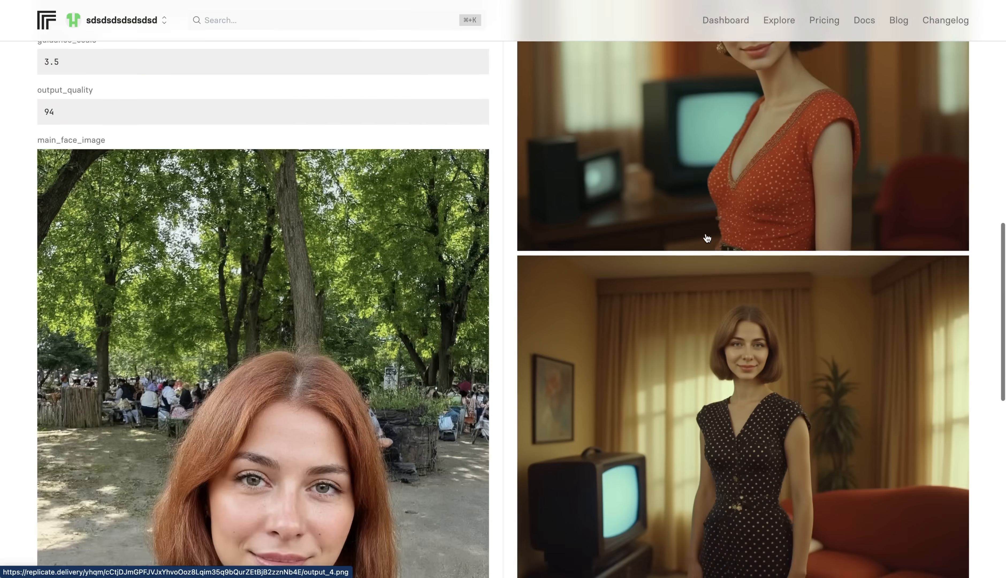
Review the earlier 1152×896 prediction's prompt and settings, moving toward the spaceship-cockpit prediction.
{"action": "scroll", "scroll_direction": "up", "scroll_amount": 3}
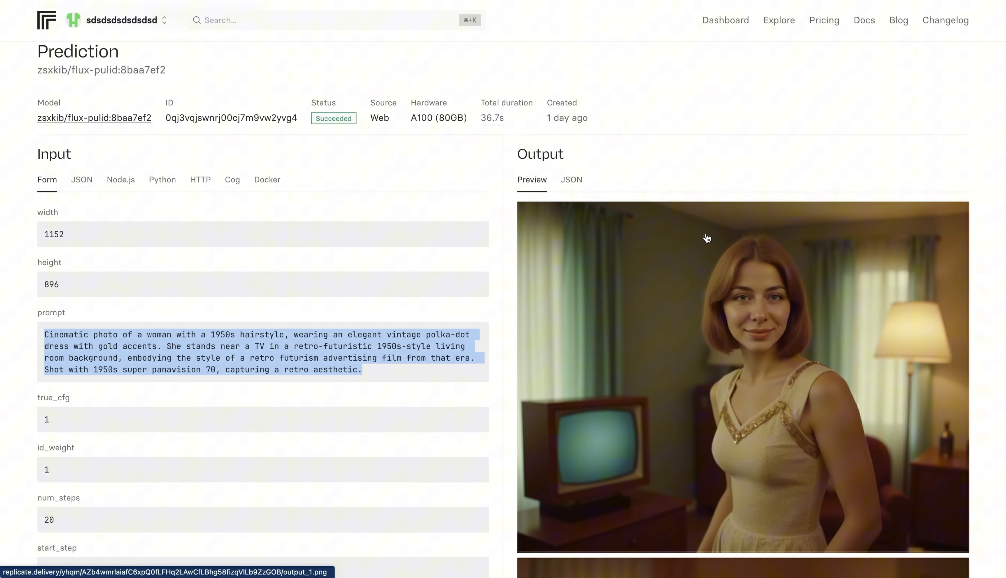
{"action": "scroll", "scroll_direction": "down", "scroll_amount": 3}
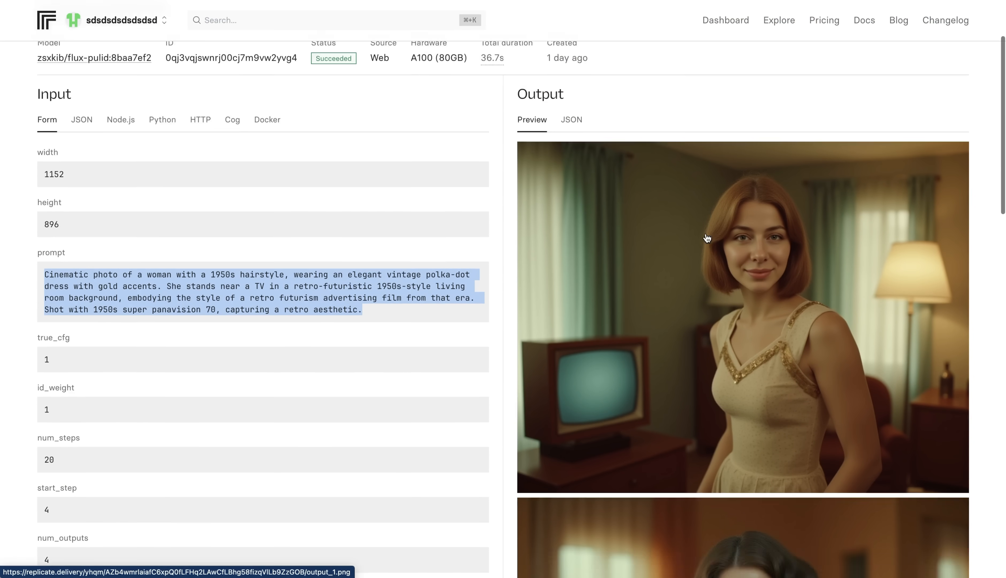
{"action": "scroll", "scroll_direction": "down", "scroll_amount": 3}
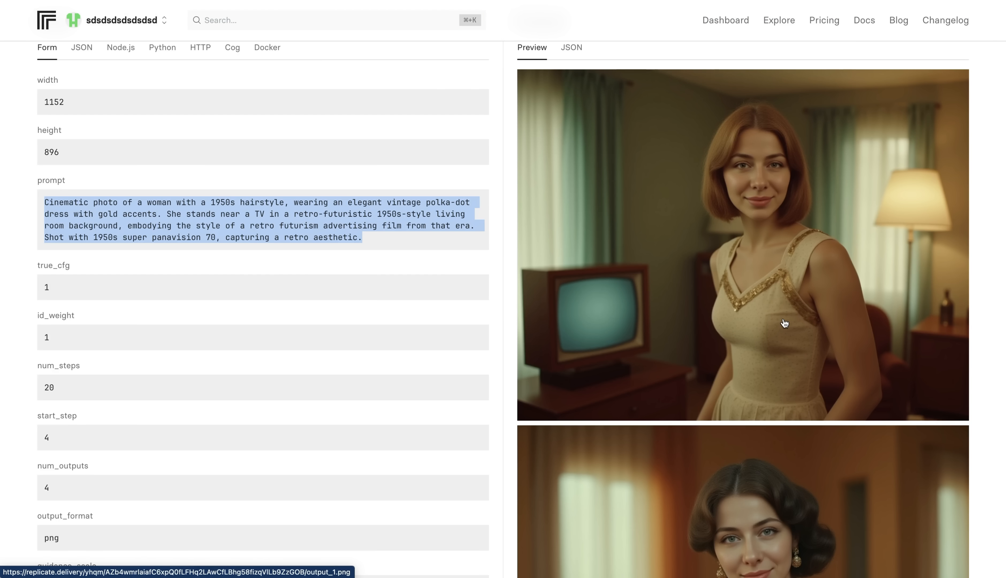
{"action": "scroll", "scroll_direction": "up", "scroll_amount": 3}
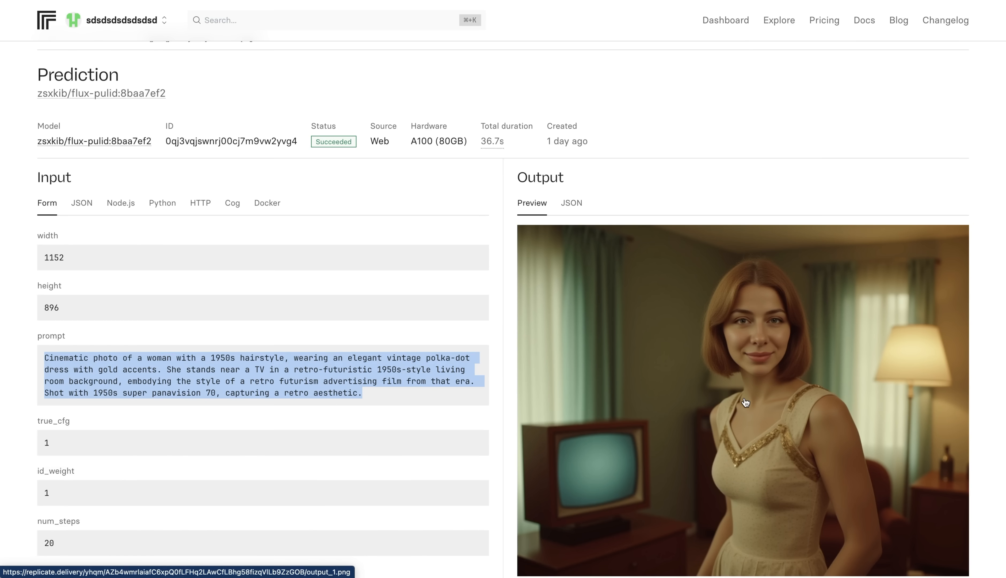
{"action": "scroll", "scroll_direction": "down", "scroll_amount": 3}
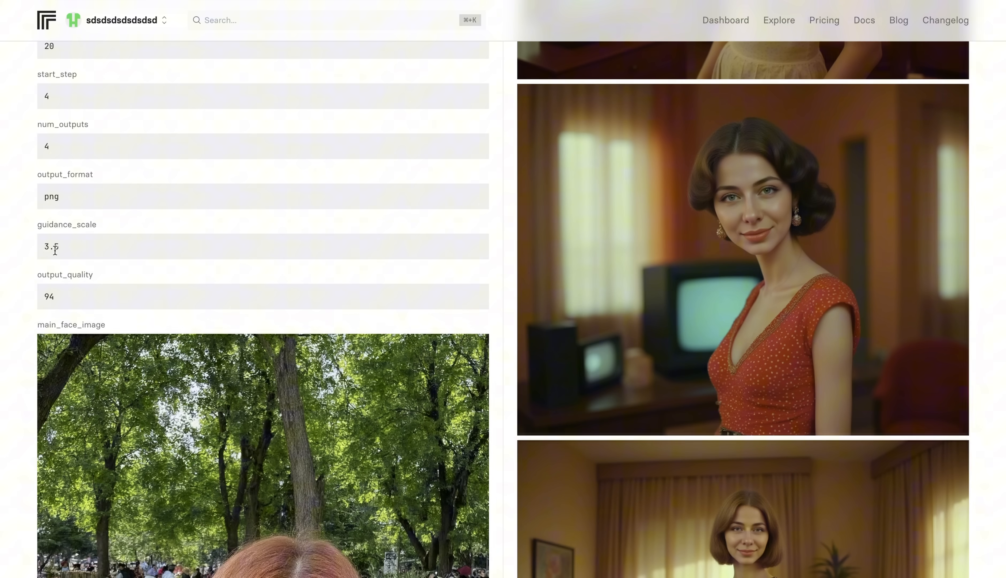
{"action": "mouse_move", "coordinate": [603, 313]}
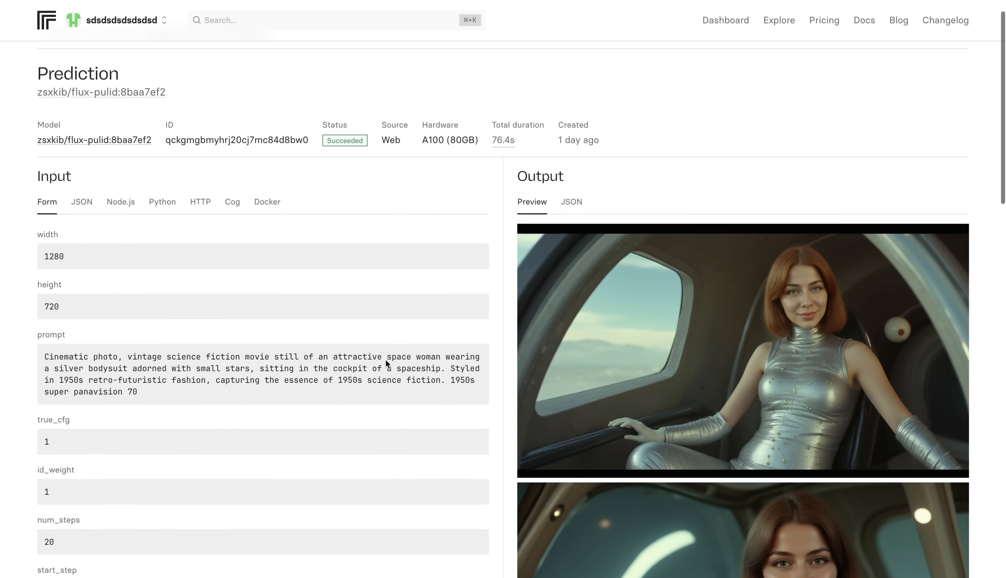
Look over the silver-bodysuit spaceship-cockpit portraits before moving to the orange-airplane prediction.
{"action": "scroll", "scroll_direction": "down", "scroll_amount": 3}
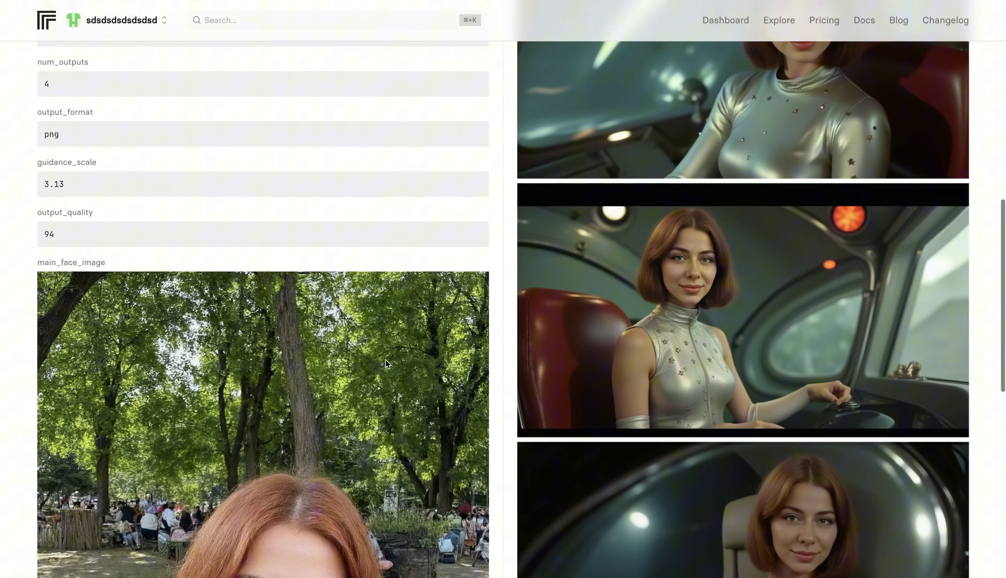
{"action": "scroll", "scroll_direction": "down", "scroll_amount": 3}
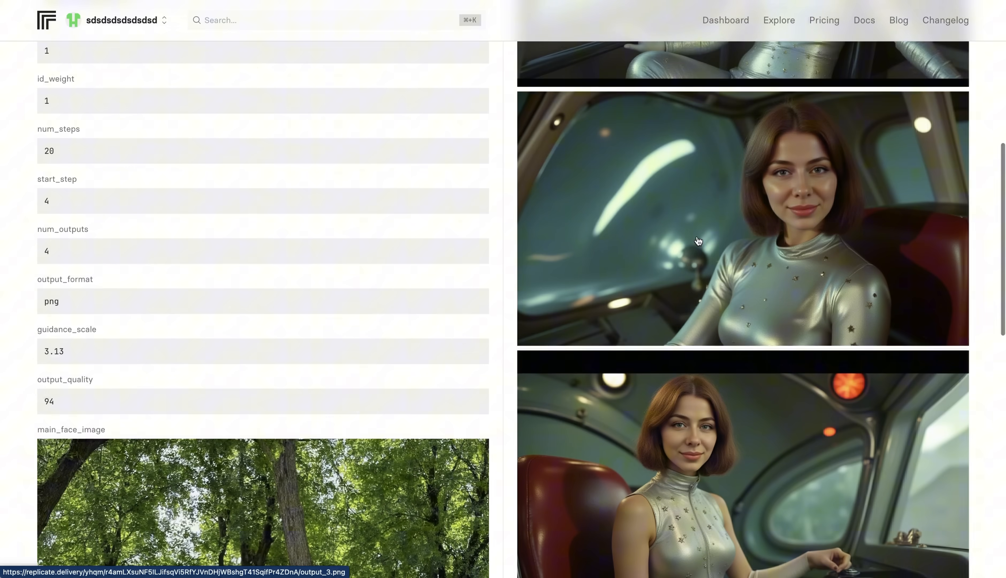
{"action": "scroll", "scroll_direction": "up", "scroll_amount": 3}
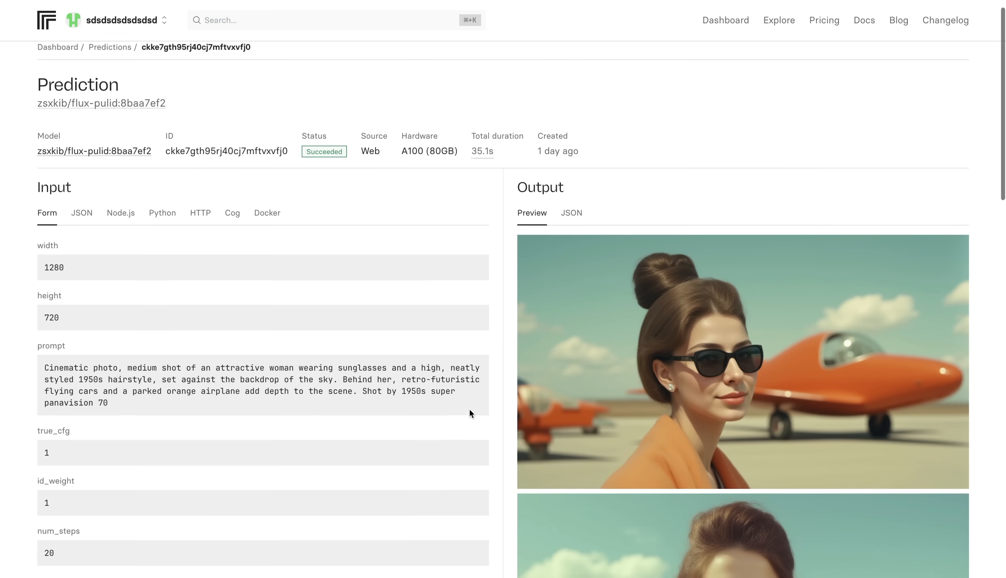
Look over the sunglasses-and-orange-airplane portraits before moving to the red 1959 Cadillac prediction.
{"action": "scroll", "scroll_direction": "down", "scroll_amount": 3}
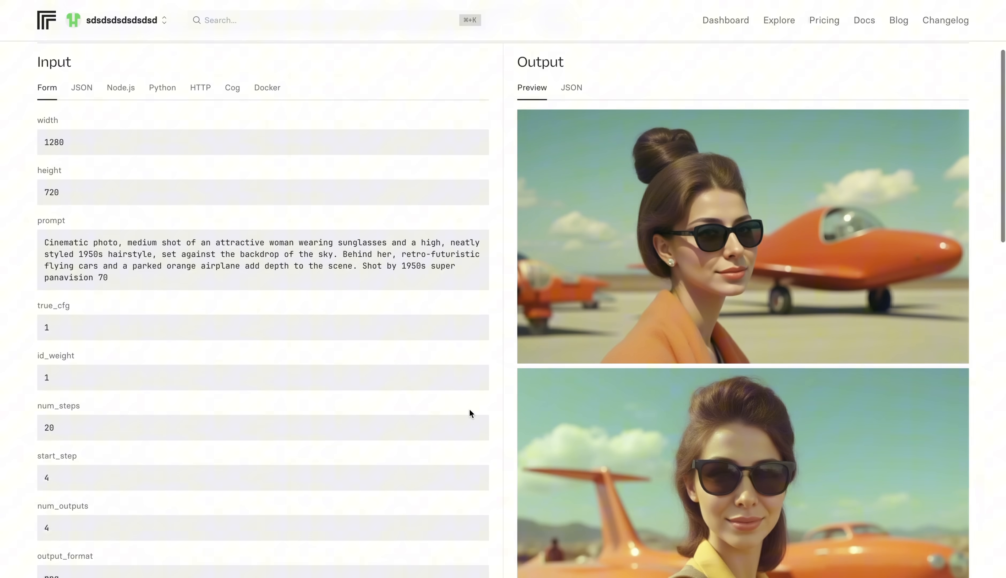
{"action": "scroll", "scroll_direction": "down", "scroll_amount": 3}
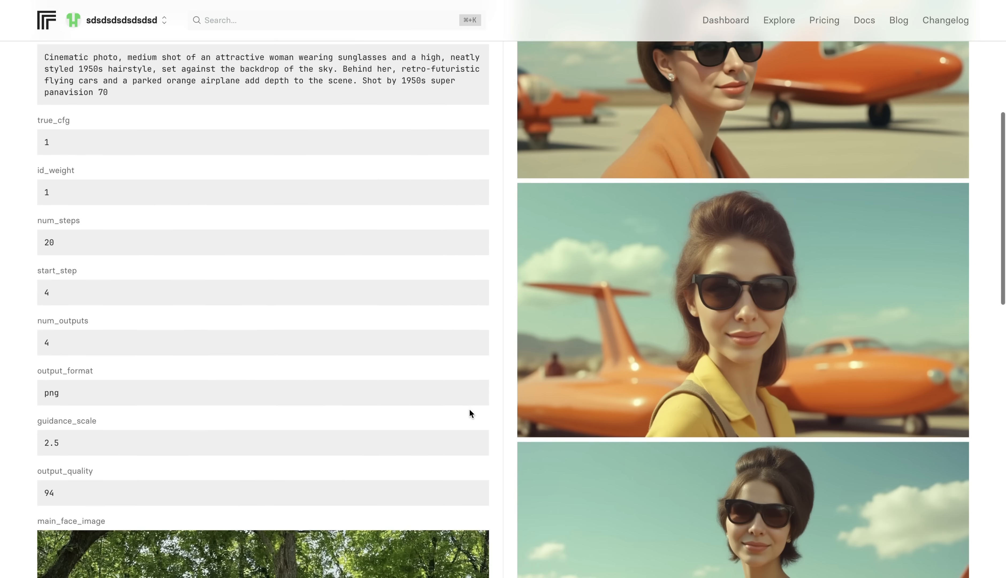
{"action": "scroll", "scroll_direction": "down", "scroll_amount": 3}
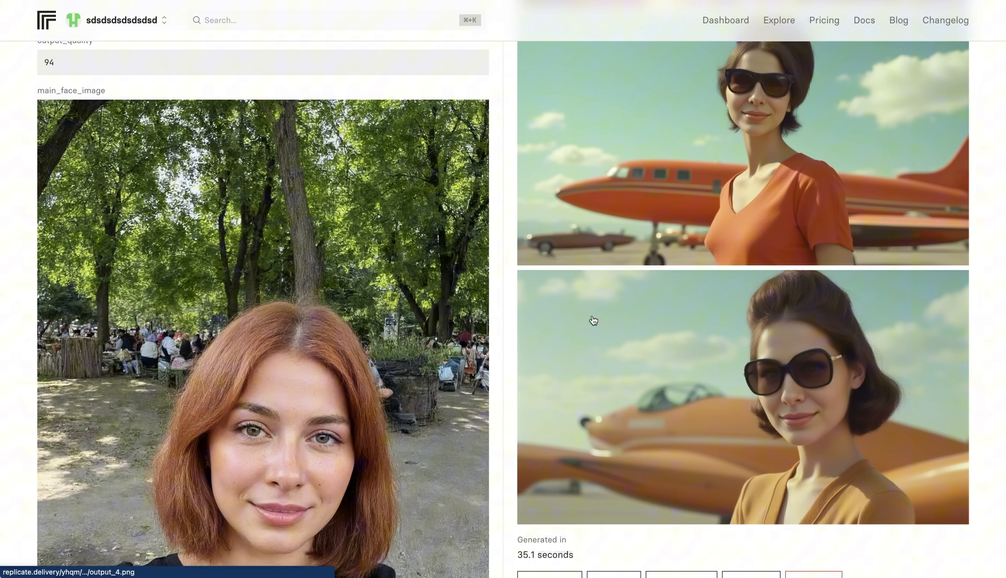
{"action": "scroll", "scroll_direction": "up", "scroll_amount": 3}
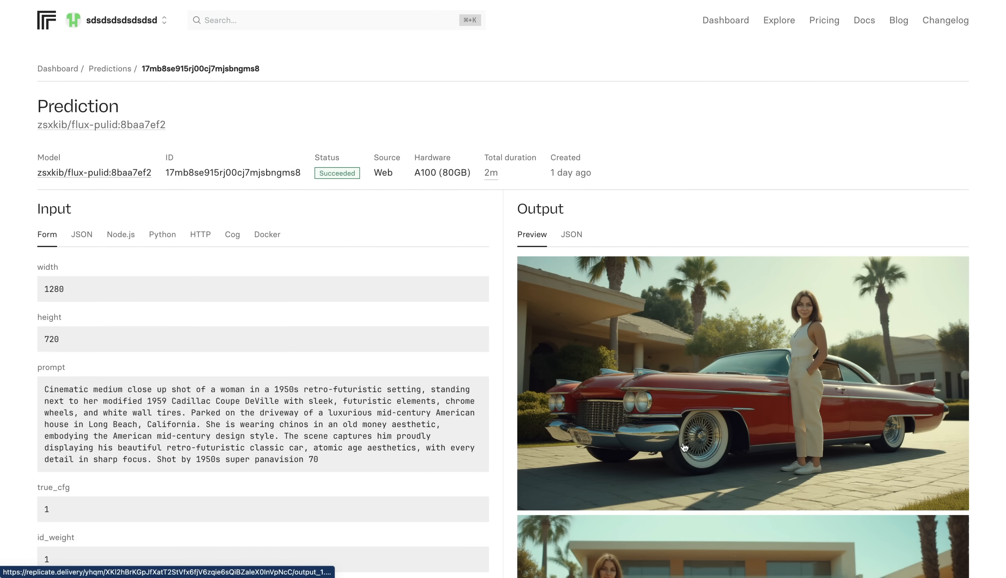
{"action": "mouse_move", "coordinate": [739, 446]}
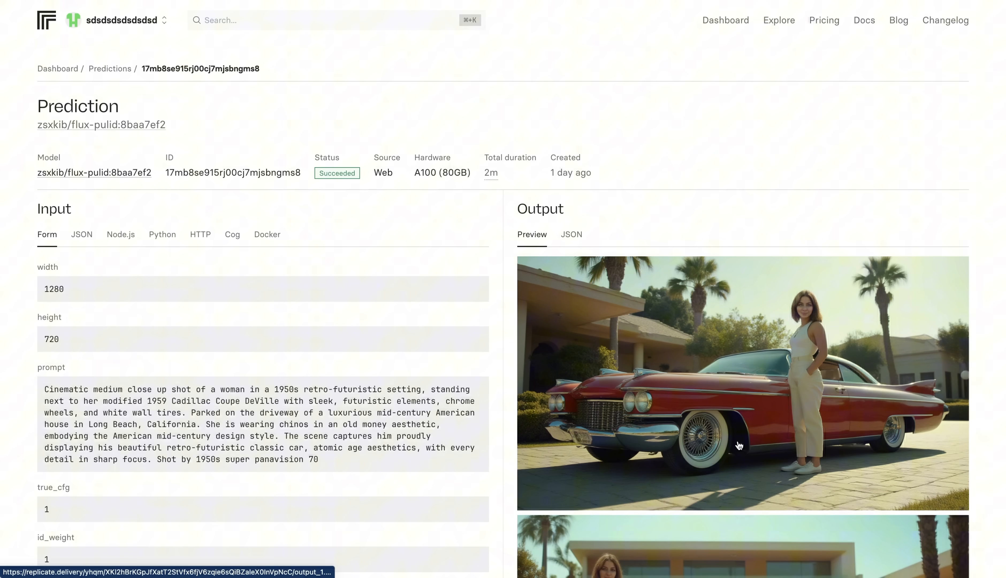
{"action": "scroll", "scroll_direction": "down", "scroll_amount": 3}
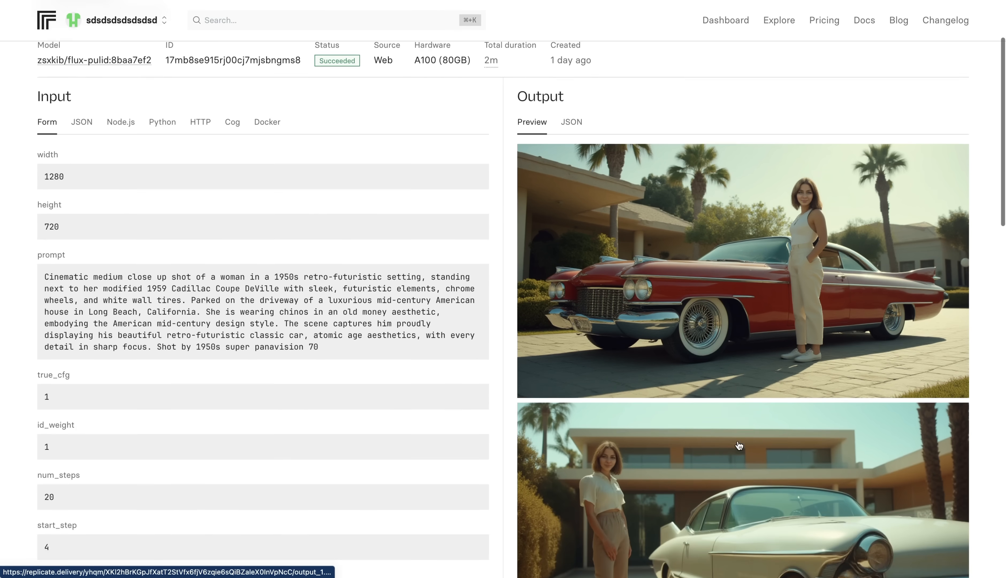
{"action": "scroll", "scroll_direction": "down", "scroll_amount": 3}
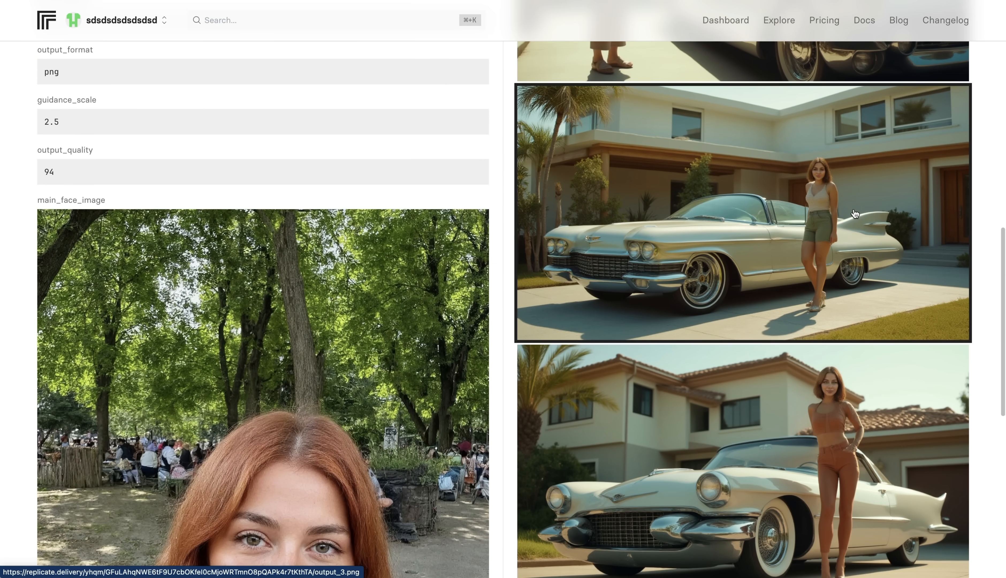
{"action": "scroll", "scroll_direction": "up", "scroll_amount": 3}
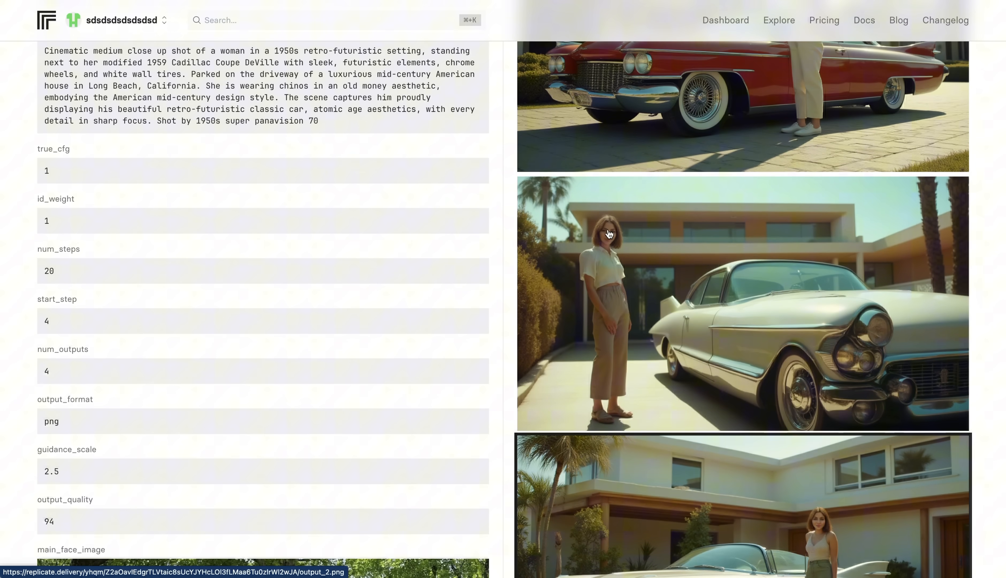
{"action": "scroll", "scroll_direction": "up", "scroll_amount": 3}
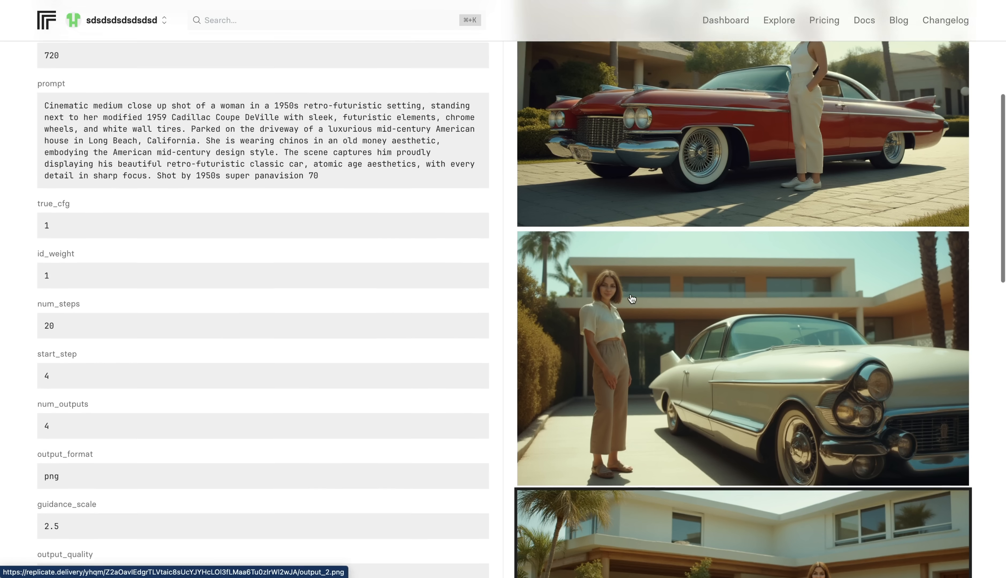
{"action": "scroll", "scroll_direction": "up", "scroll_amount": 3}
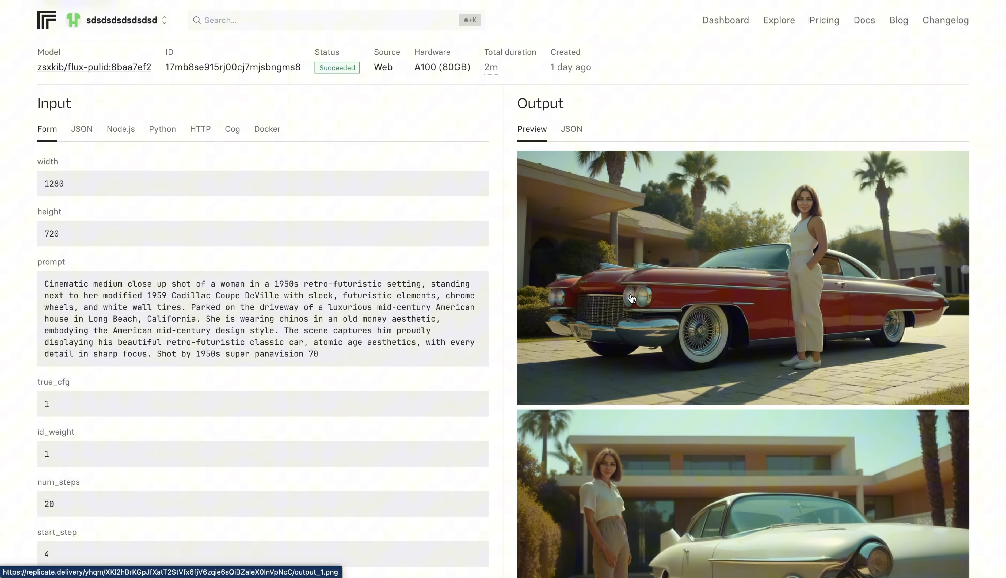
{"action": "scroll", "scroll_direction": "down", "scroll_amount": 3}
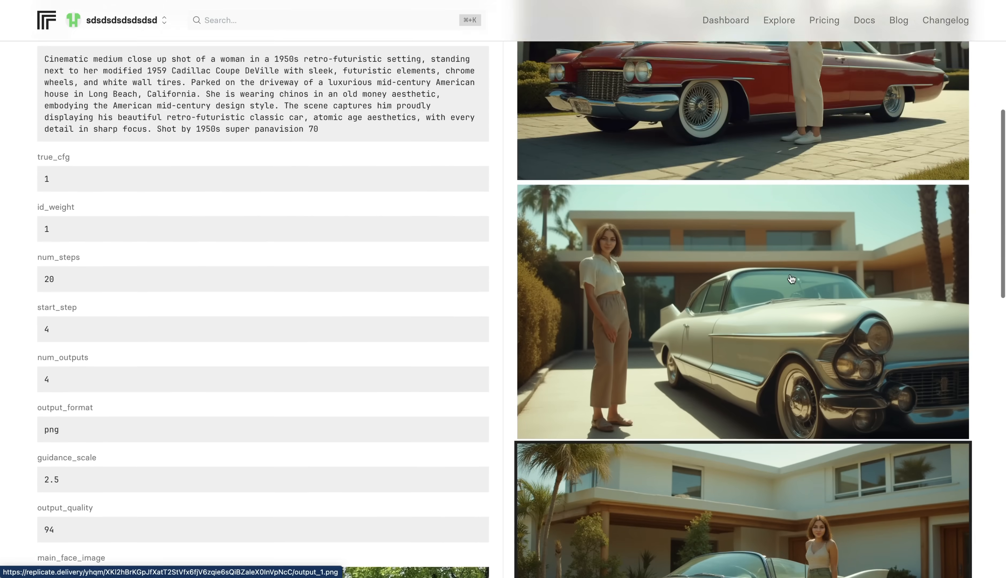
{"action": "scroll", "scroll_direction": "down", "scroll_amount": 3}
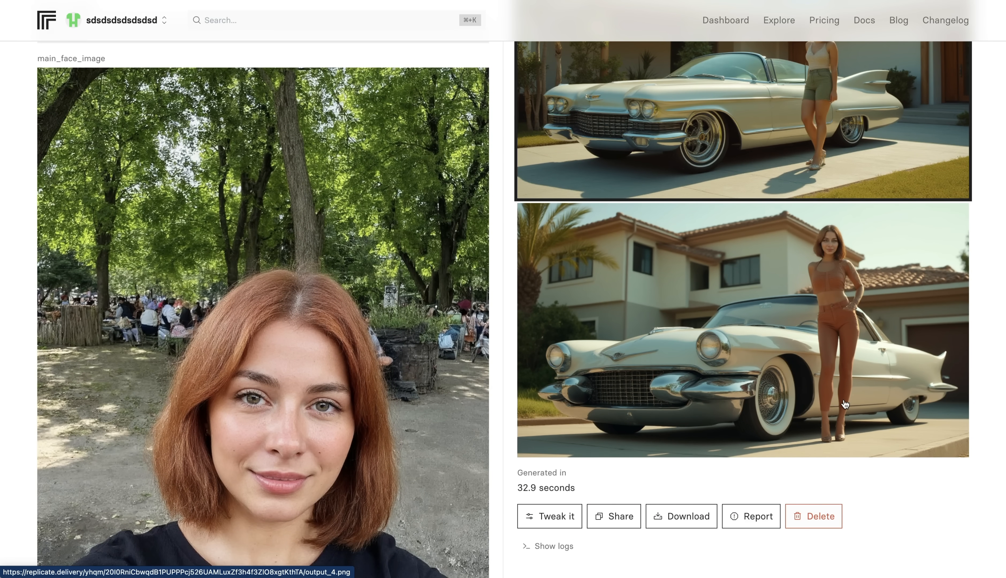
{"action": "mouse_move", "coordinate": [594, 475]}
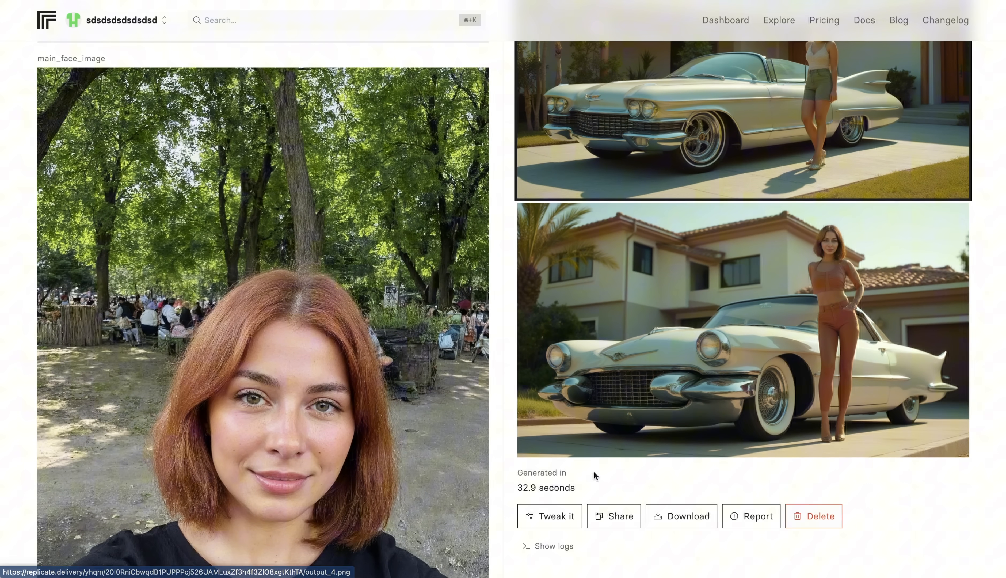
{"action": "scroll", "scroll_direction": "down", "scroll_amount": 3}
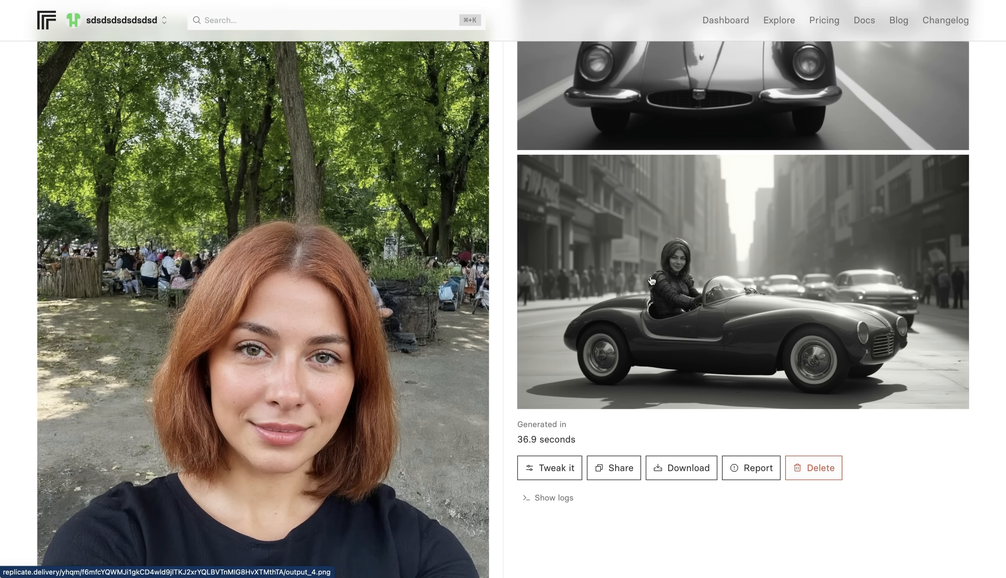
{"action": "mouse_move", "coordinate": [778, 401]}
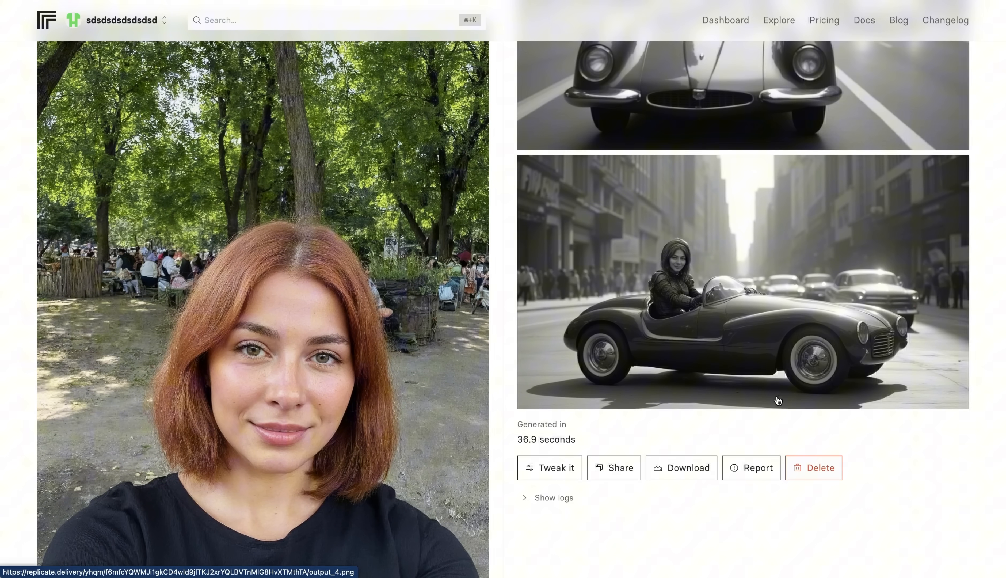
{"action": "mouse_move", "coordinate": [841, 509]}
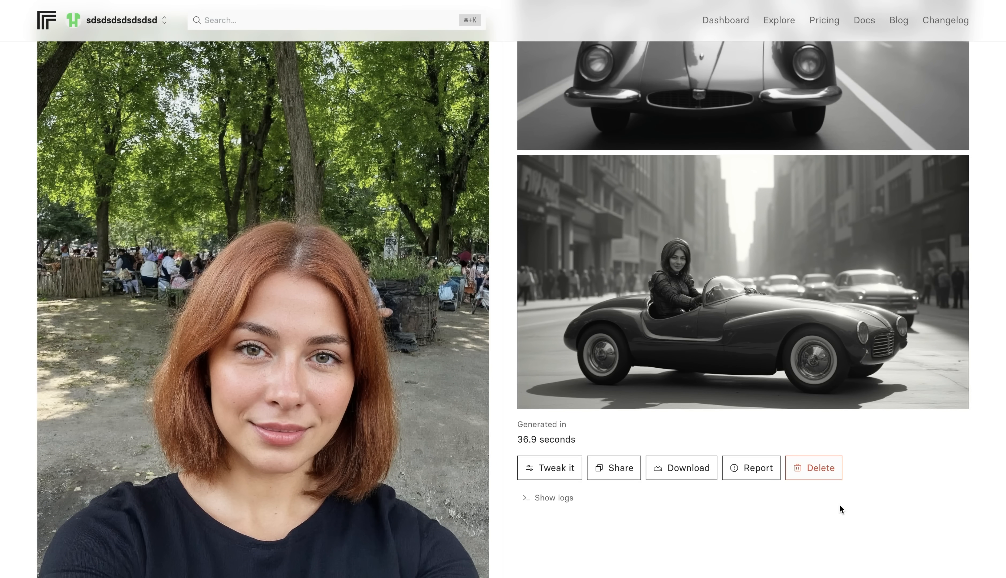
{"action": "mouse_move", "coordinate": [789, 338]}
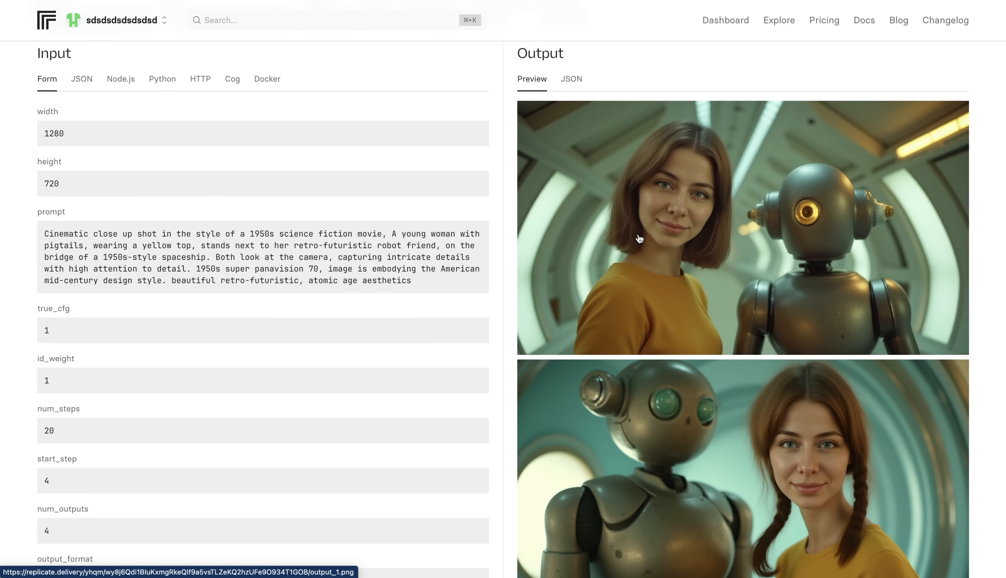
{"action": "mouse_move", "coordinate": [729, 294]}
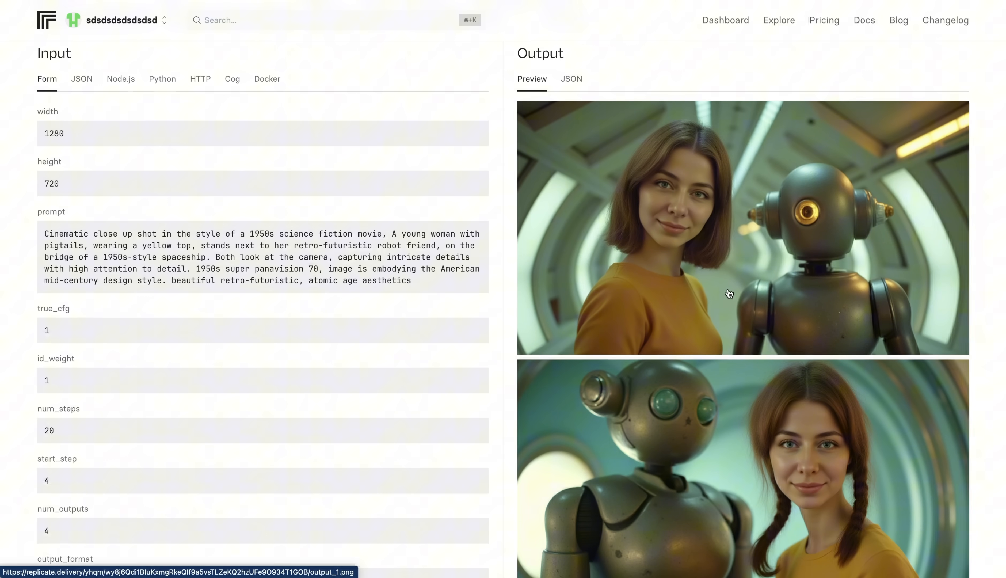
Scroll through the robot prediction's outputs of the same woman's face.
{"action": "scroll", "scroll_direction": "down", "scroll_amount": 3}
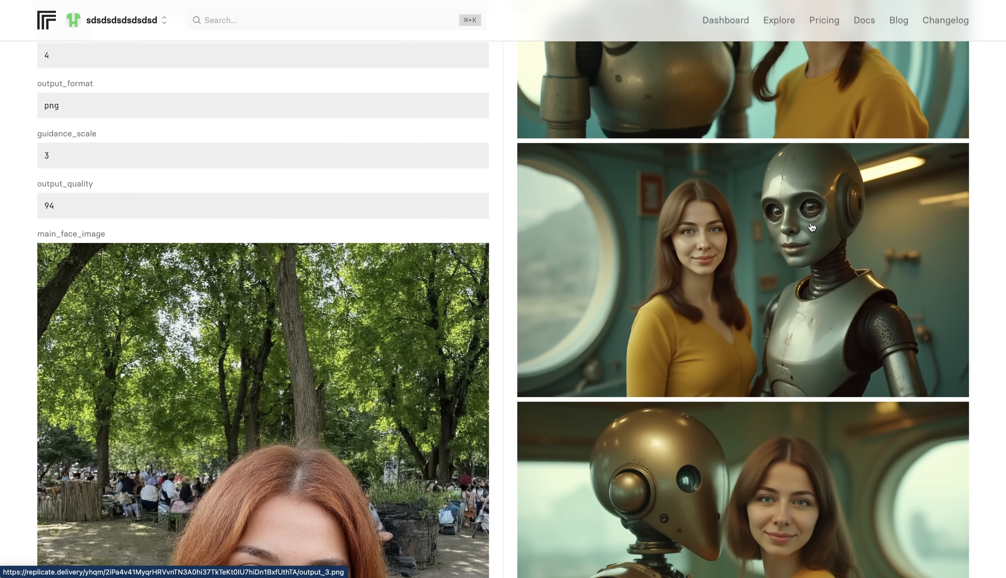
{"action": "scroll", "scroll_direction": "down", "scroll_amount": 3}
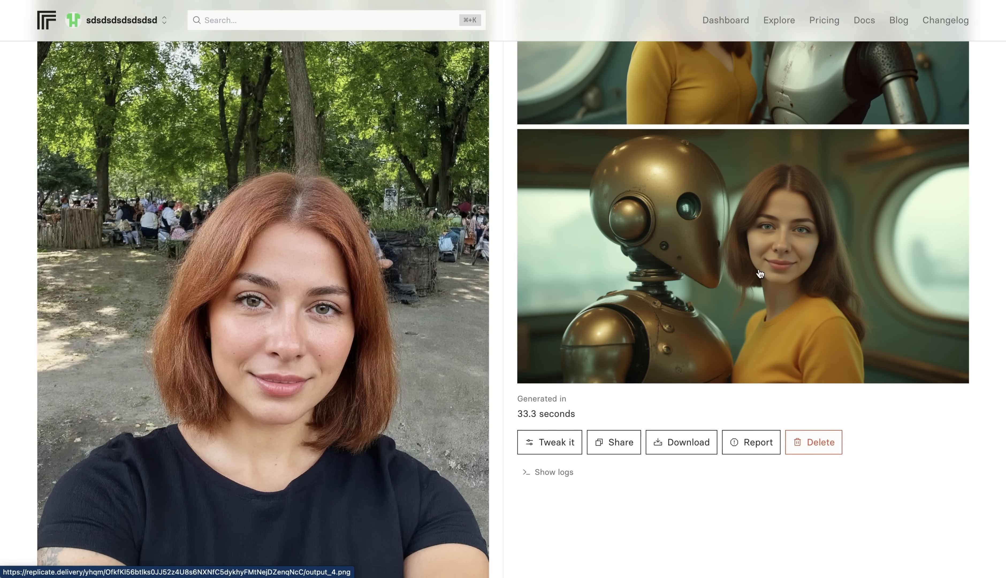
{"action": "scroll", "scroll_direction": "down", "scroll_amount": 3}
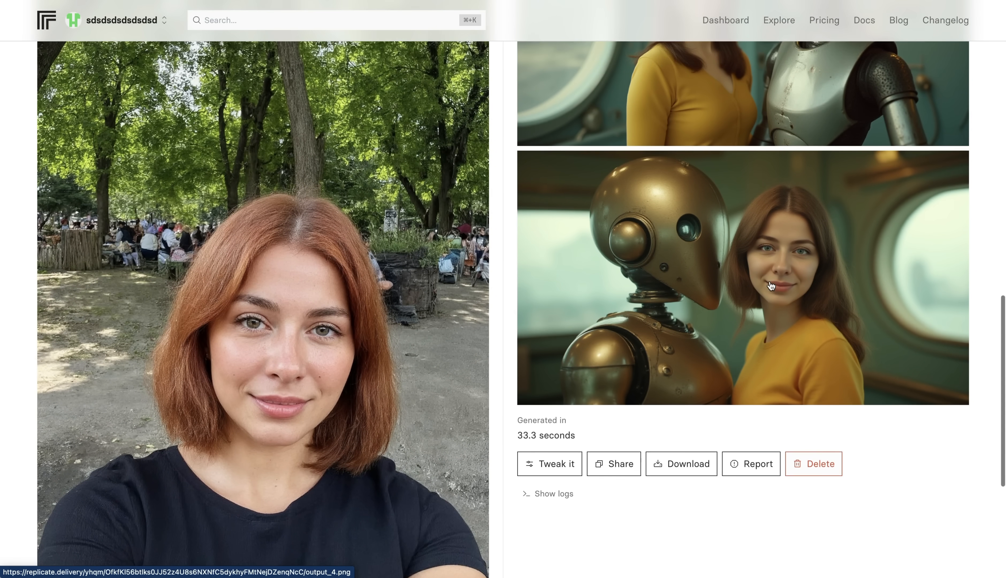
{"action": "scroll", "scroll_direction": "up", "scroll_amount": 3}
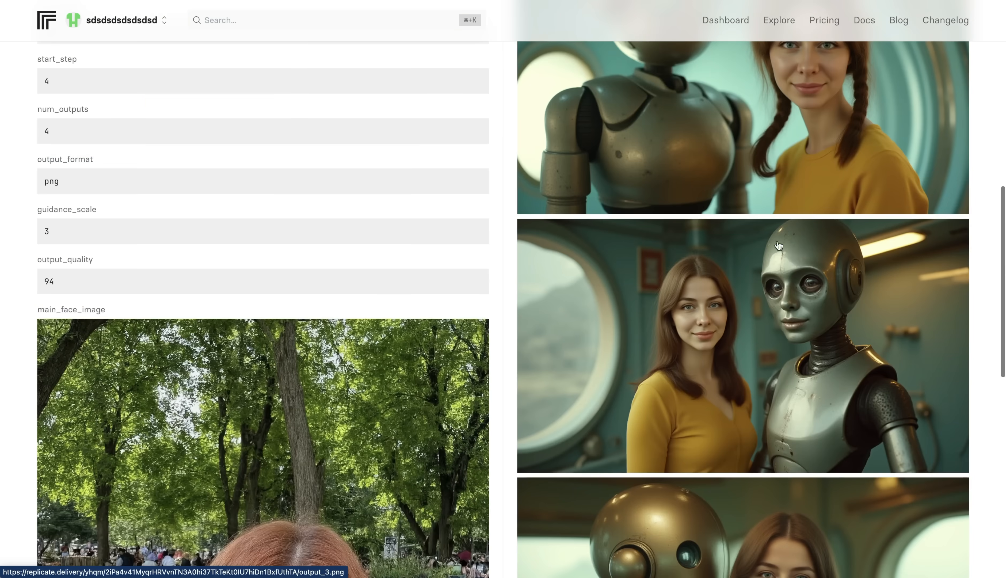
Browse the space-suit ray-gun and flying-saucer predictions' portraits.
{"action": "scroll", "scroll_direction": "up", "scroll_amount": 3}
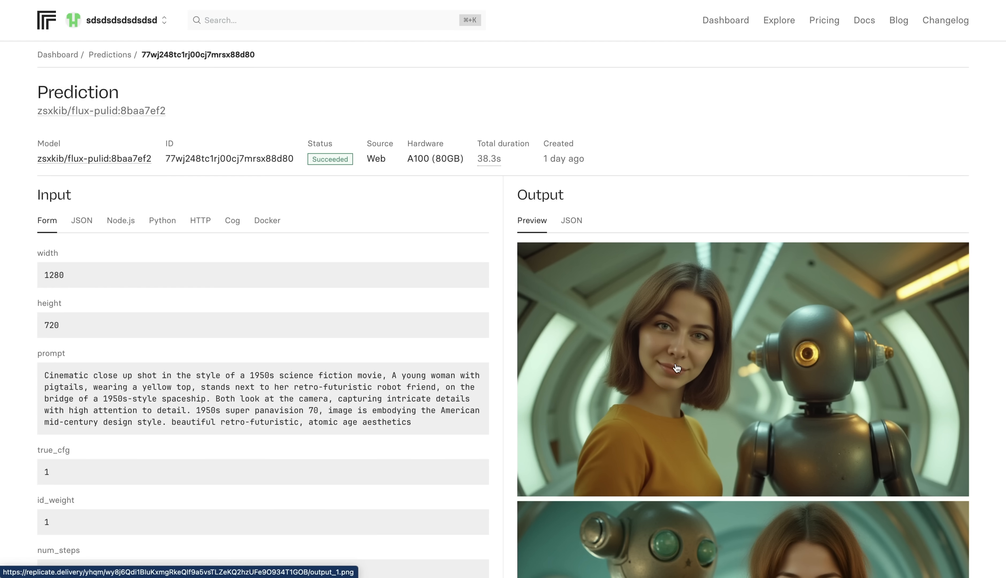
{"action": "scroll", "scroll_direction": "down", "scroll_amount": 3}
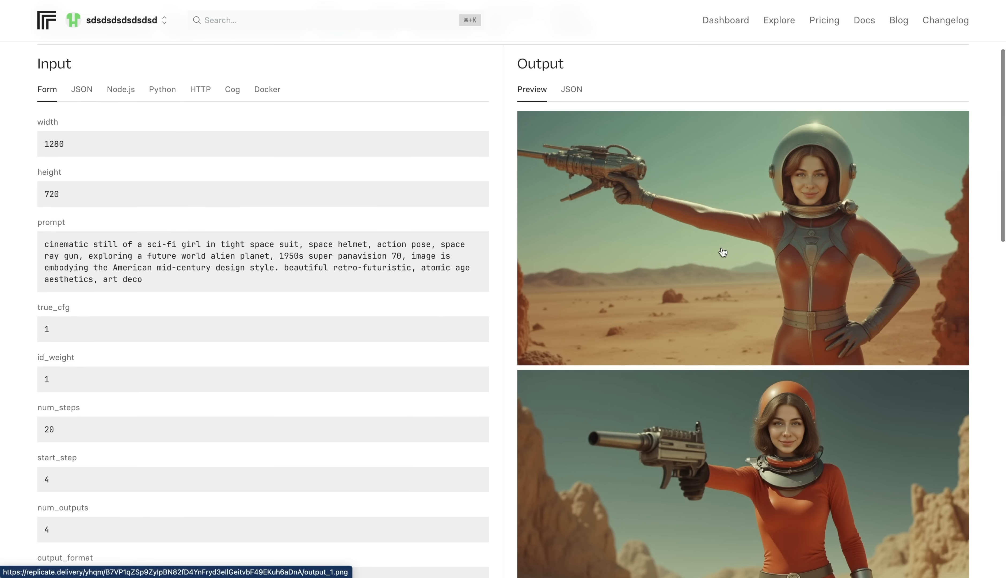
{"action": "scroll", "scroll_direction": "down", "scroll_amount": 3}
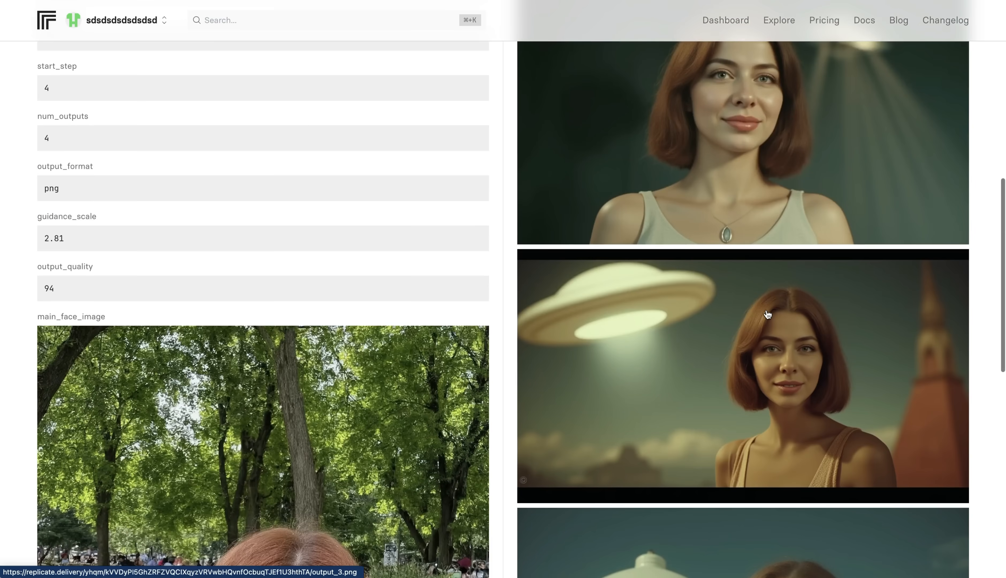
{"action": "scroll", "scroll_direction": "up", "scroll_amount": 3}
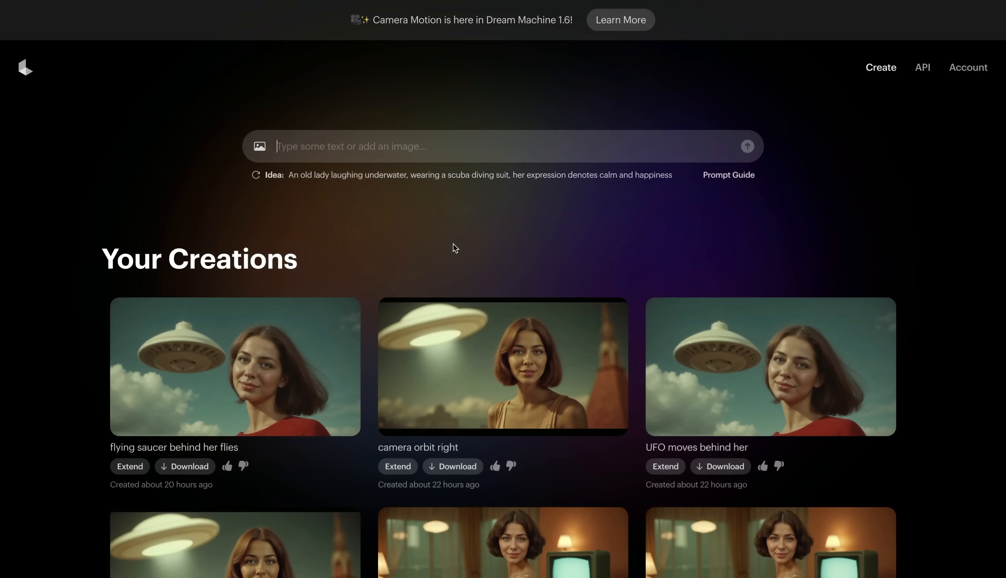
{"action": "mouse_move", "coordinate": [666, 227]}
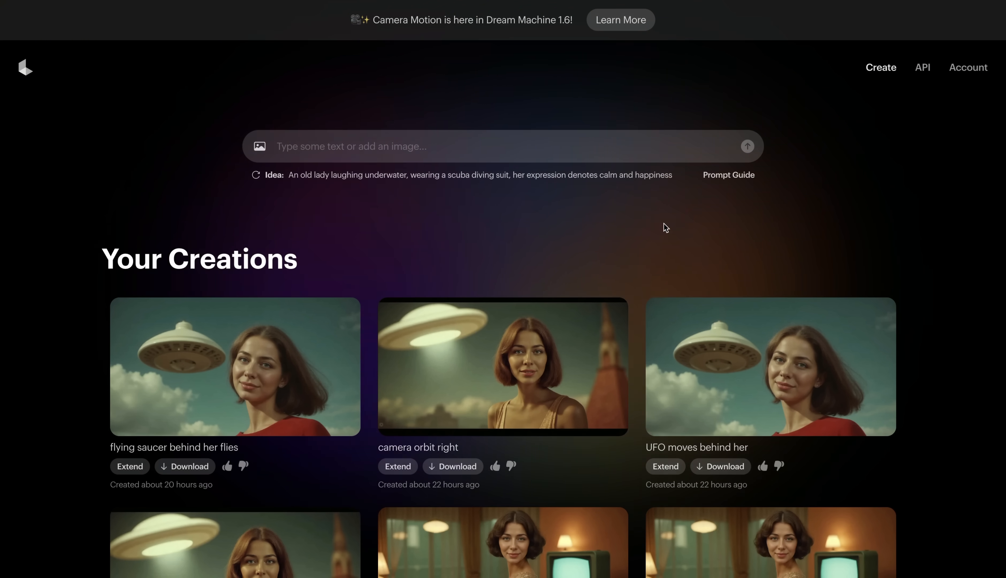
{"action": "mouse_move", "coordinate": [574, 255]}
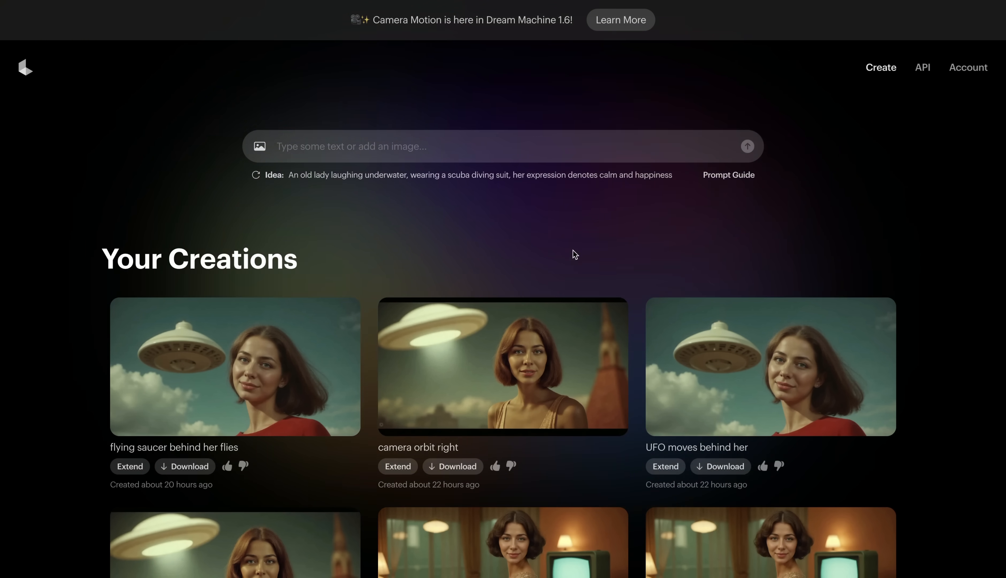
{"action": "mouse_move", "coordinate": [544, 229]}
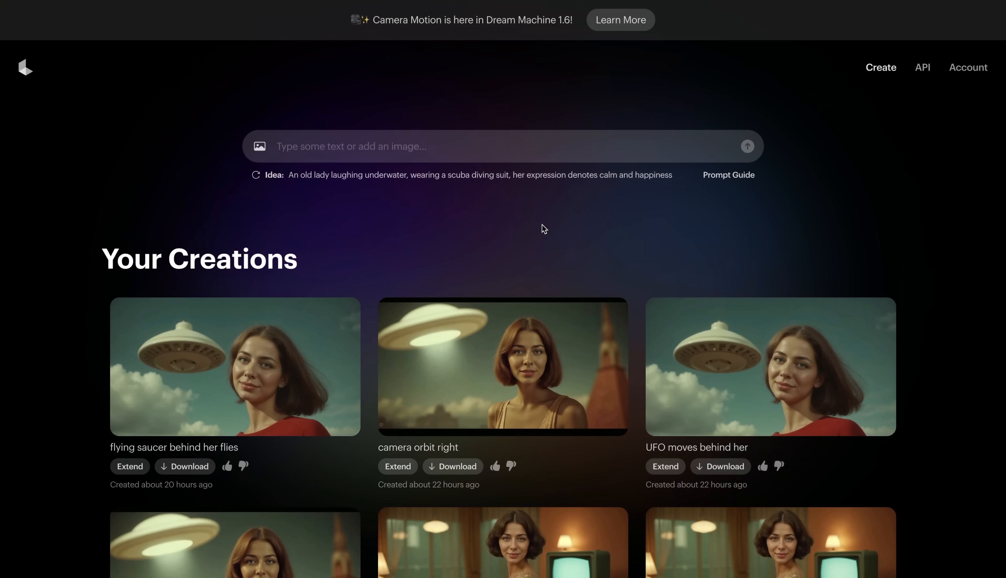
{"action": "mouse_move", "coordinate": [401, 217]}
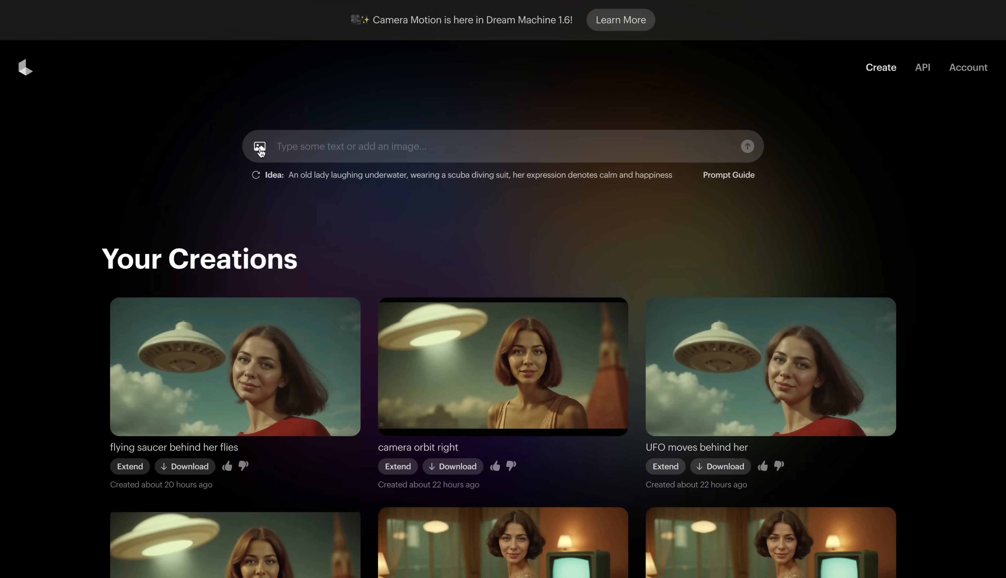
Load the flying-saucer portrait as start frame and enter the prompt 'flying saucer behind her flies'.
{"action": "left_click", "coordinate": [258, 146]}
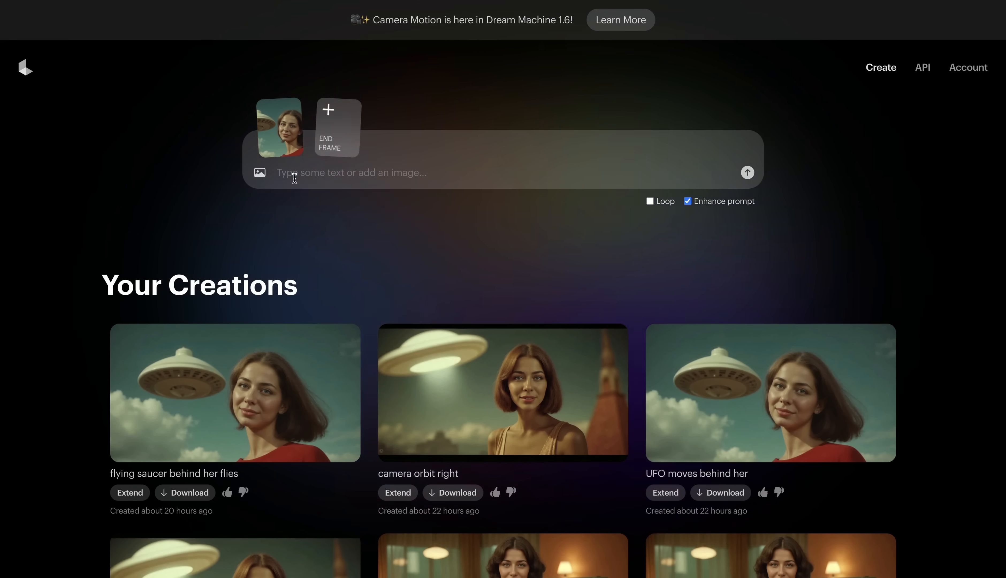
{"action": "type", "text": "flying saucer behind her flies"}
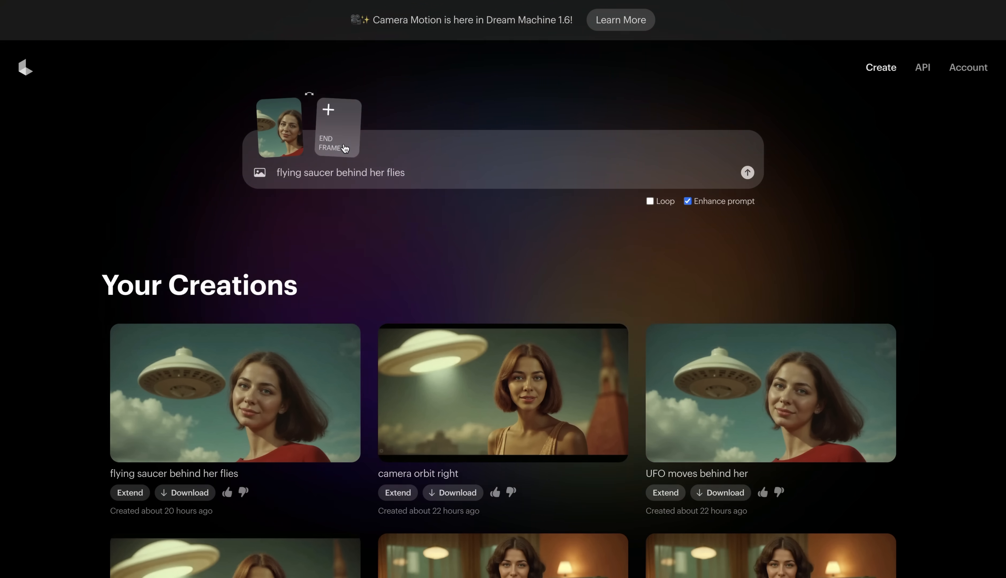
Turn off prompt enhancement, toggle the loop option, and return from the clip page to the Create prompt bar.
{"action": "left_click", "coordinate": [687, 201]}
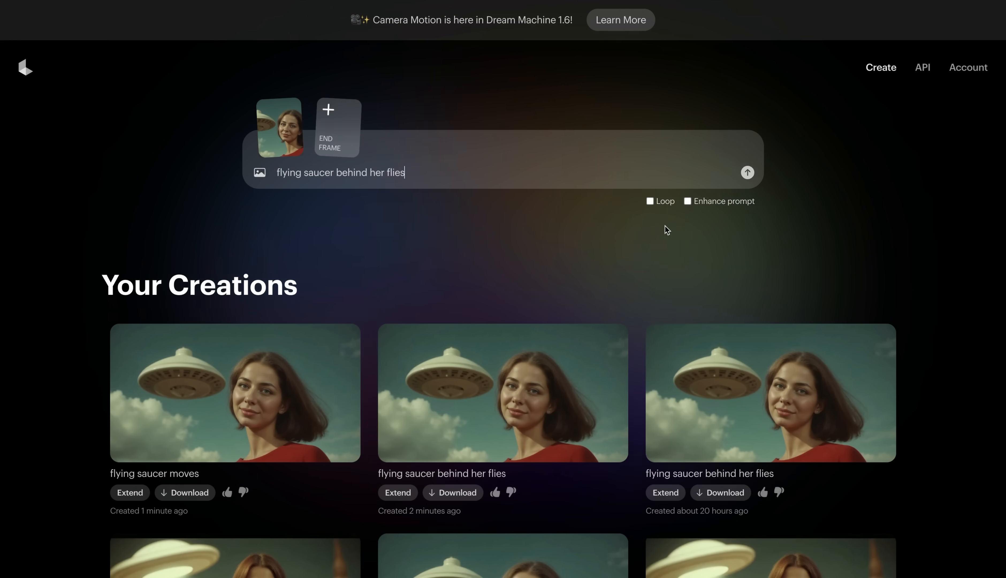
{"action": "left_click", "coordinate": [650, 201]}
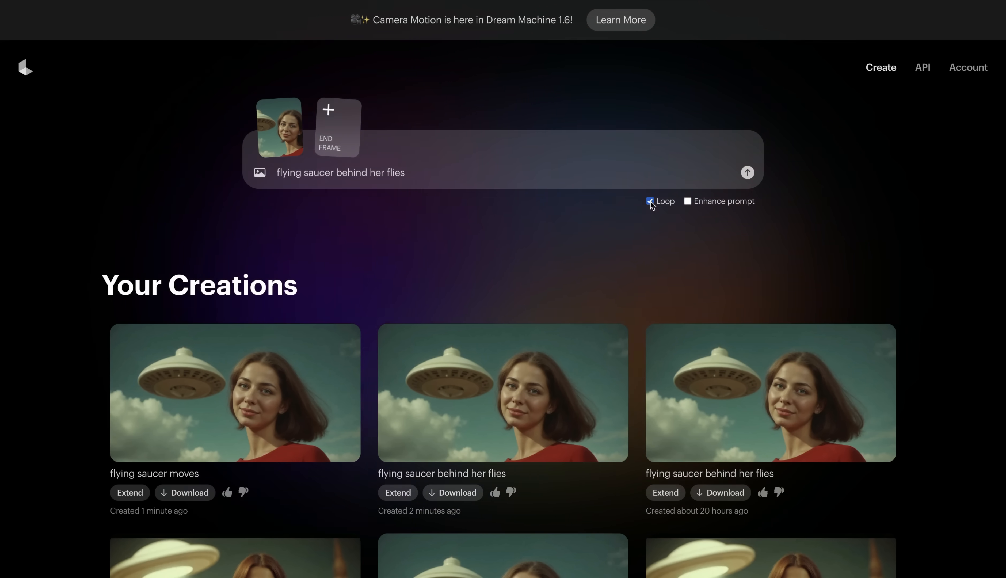
{"action": "left_click", "coordinate": [649, 202]}
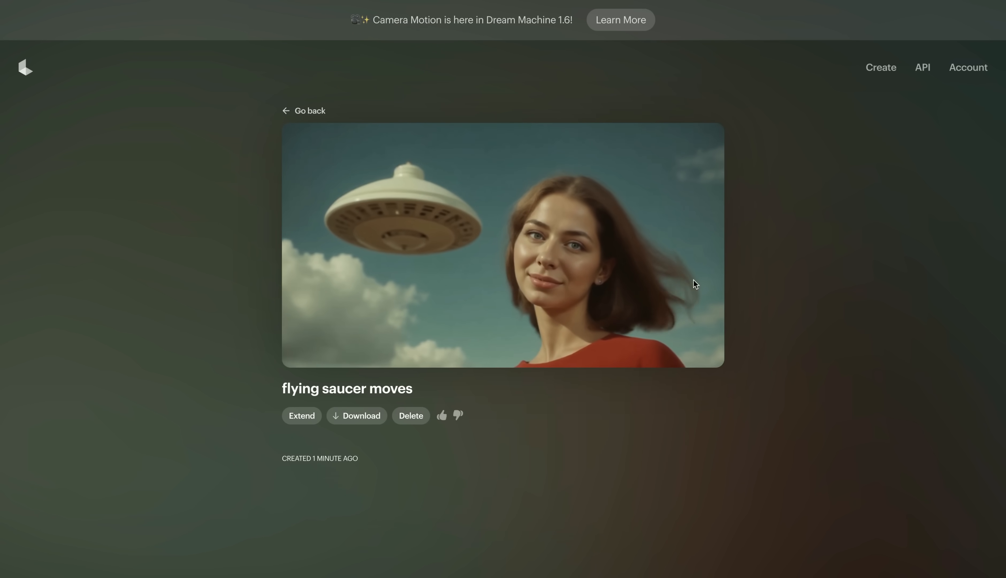
{"action": "mouse_move", "coordinate": [741, 351]}
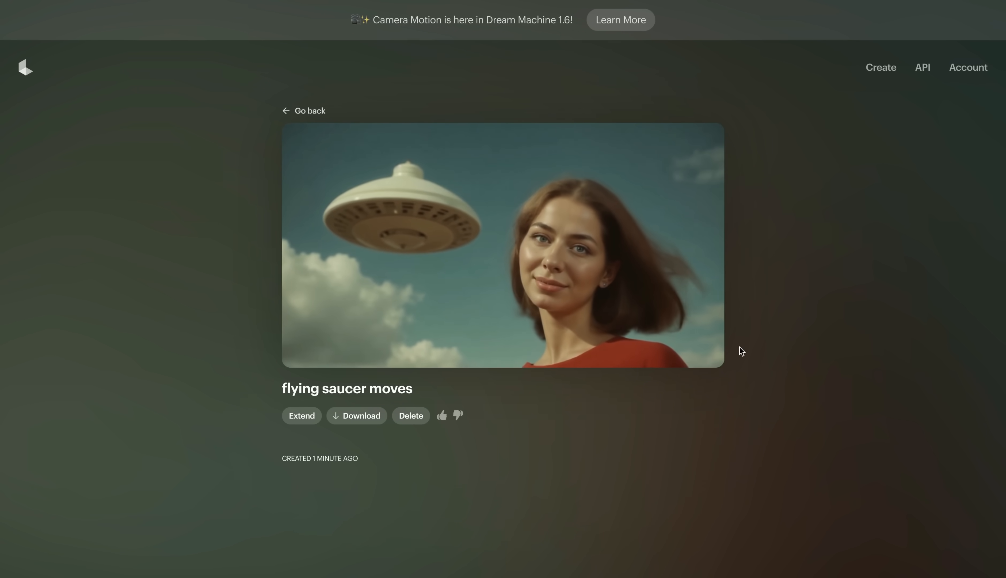
{"action": "left_click", "coordinate": [303, 110]}
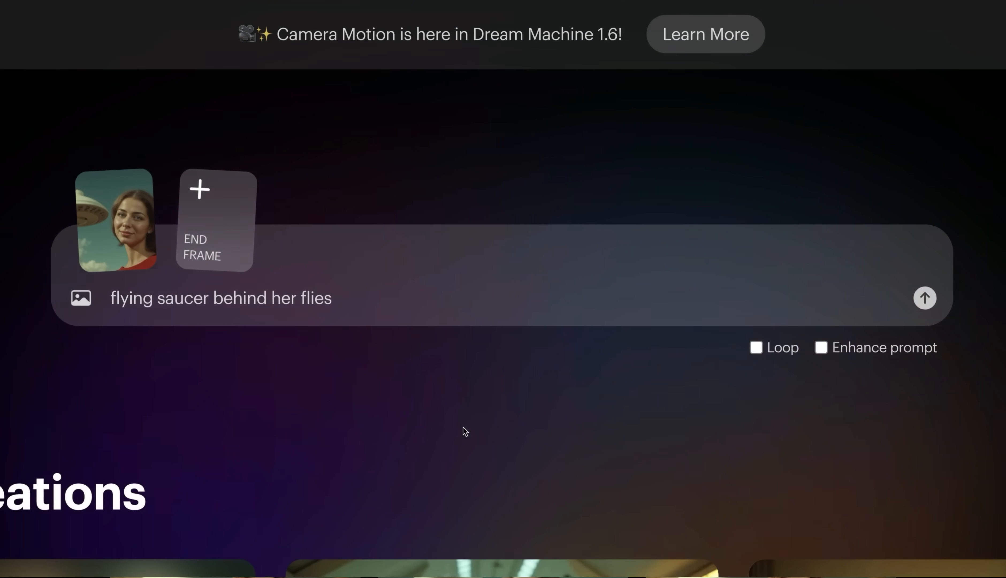
View the finished flying saucer clip, then return to Create with the portrait as start frame.
{"action": "left_click", "coordinate": [114, 221]}
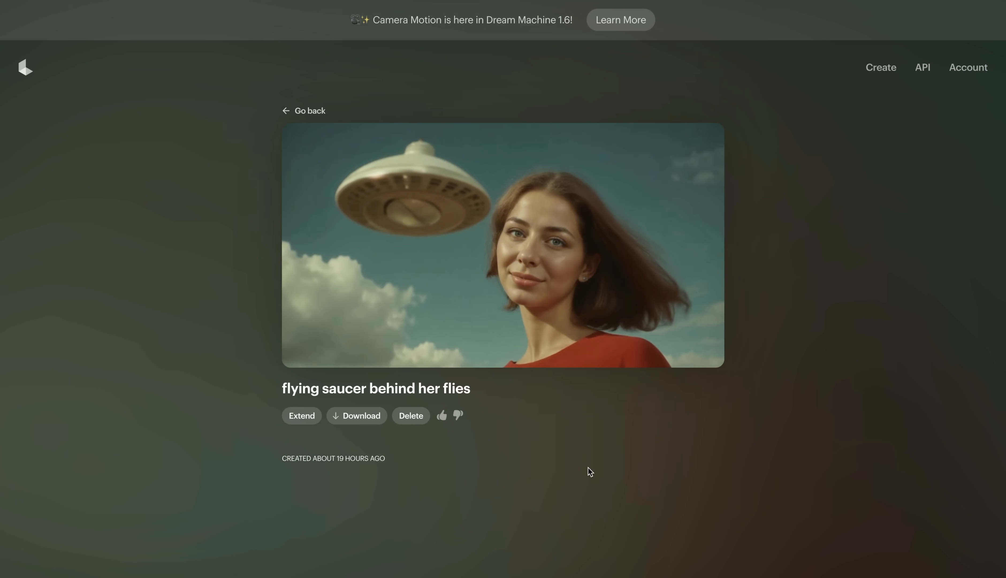
{"action": "left_click", "coordinate": [303, 110]}
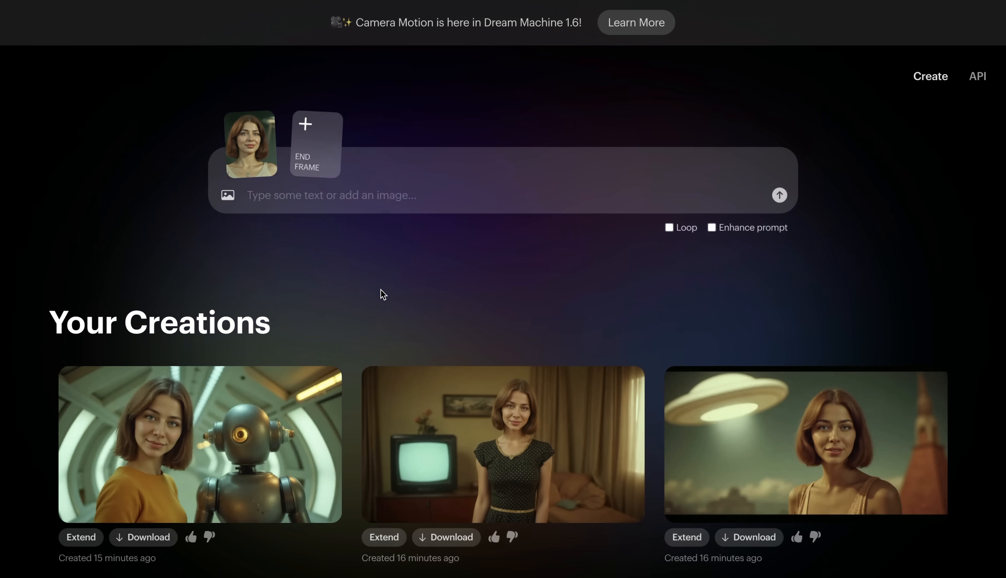
Start the prompt with 'camera', review the motion suggestions, and choose Pull Out.
{"action": "type", "text": "camera"}
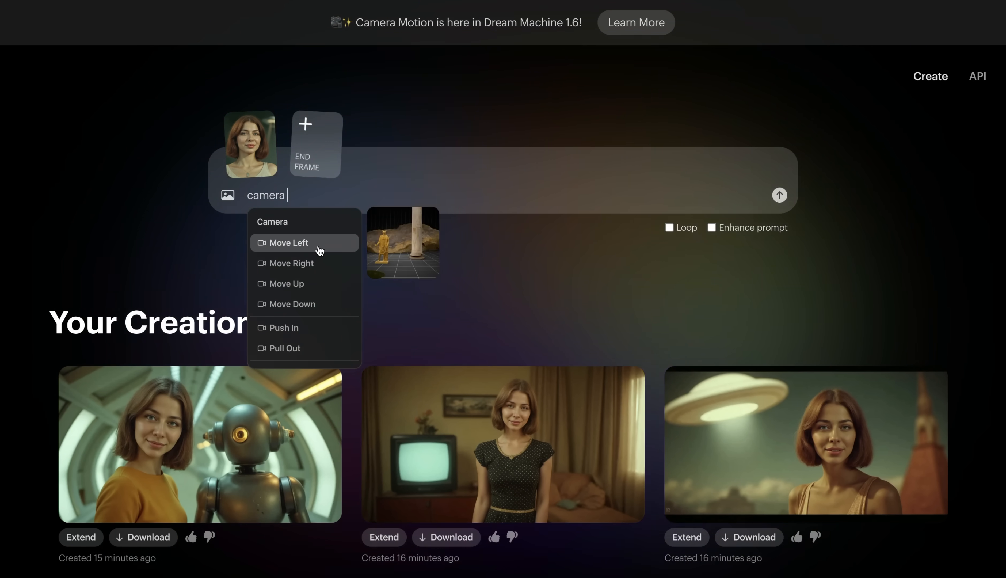
{"action": "scroll", "scroll_direction": "down", "scroll_amount": 3}
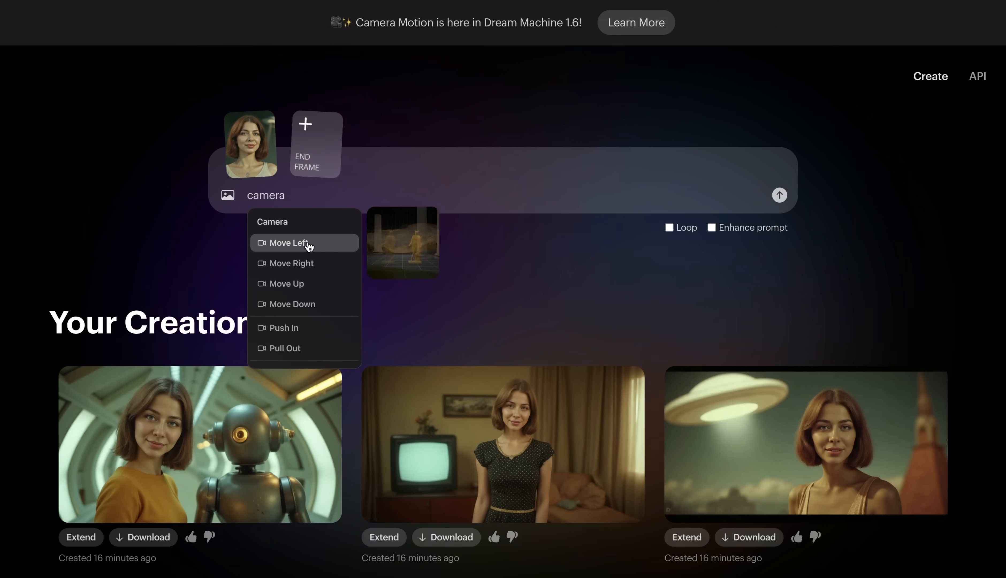
{"action": "mouse_move", "coordinate": [289, 263]}
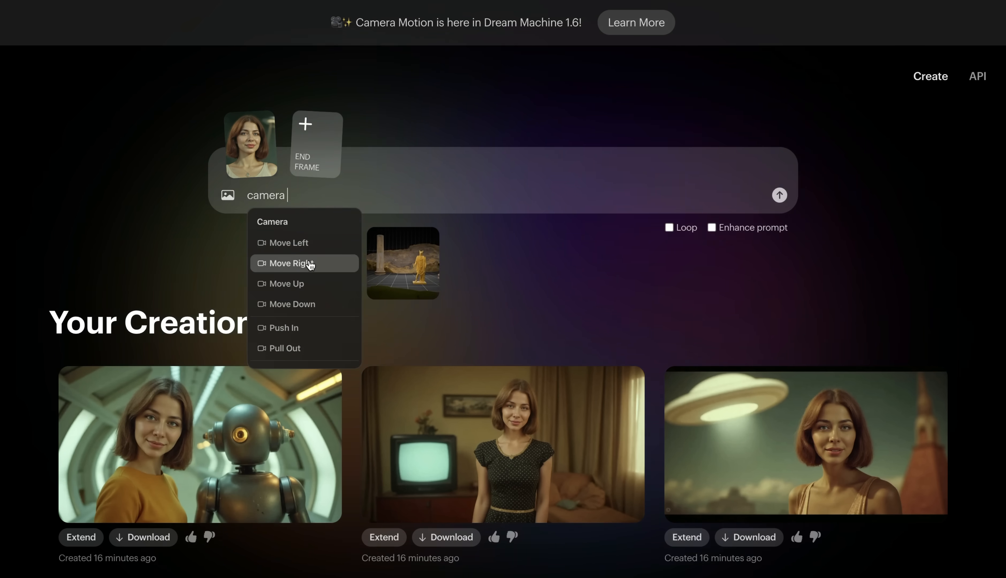
{"action": "scroll", "scroll_direction": "down", "scroll_amount": 3}
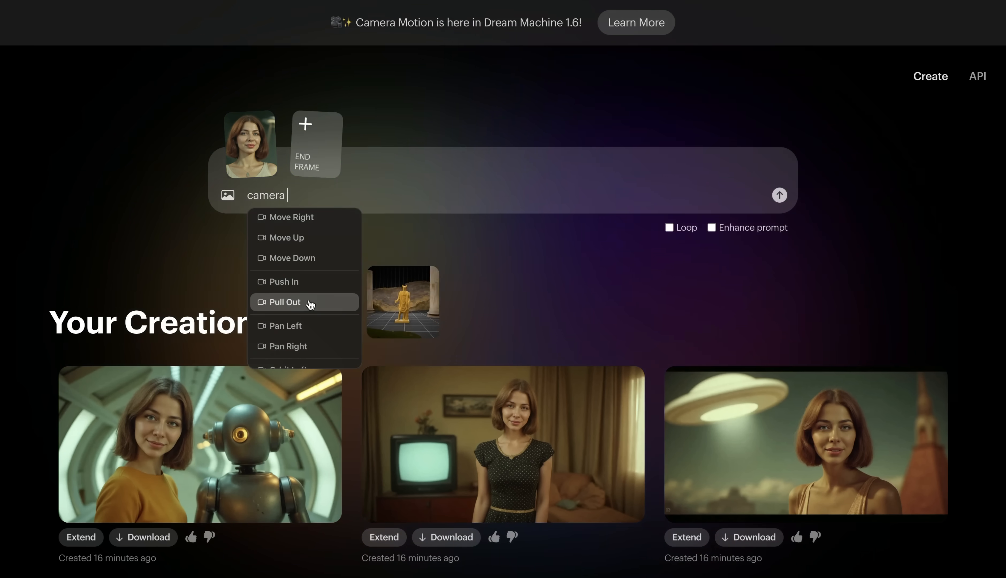
{"action": "scroll", "scroll_direction": "down", "scroll_amount": 3}
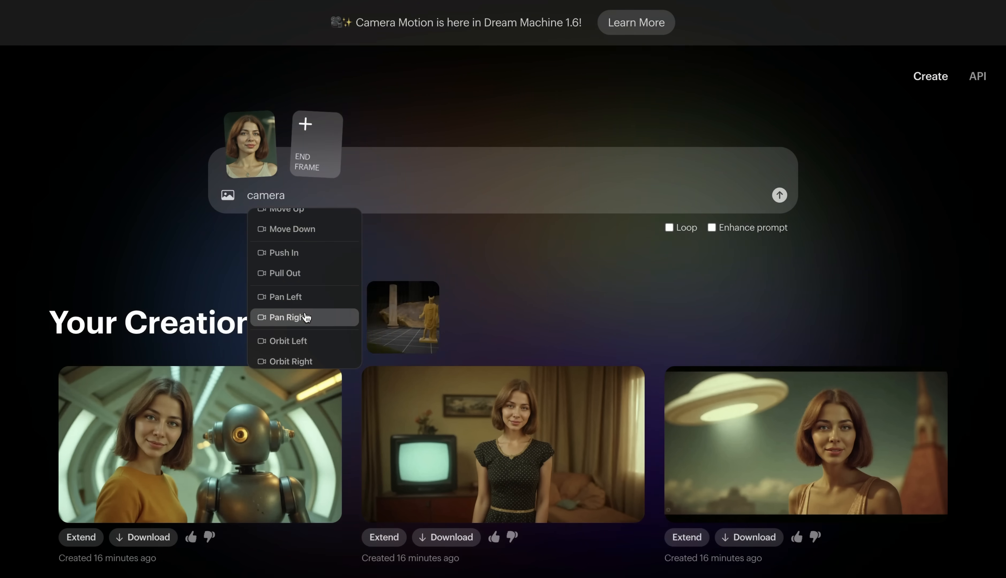
{"action": "scroll", "scroll_direction": "down", "scroll_amount": 3}
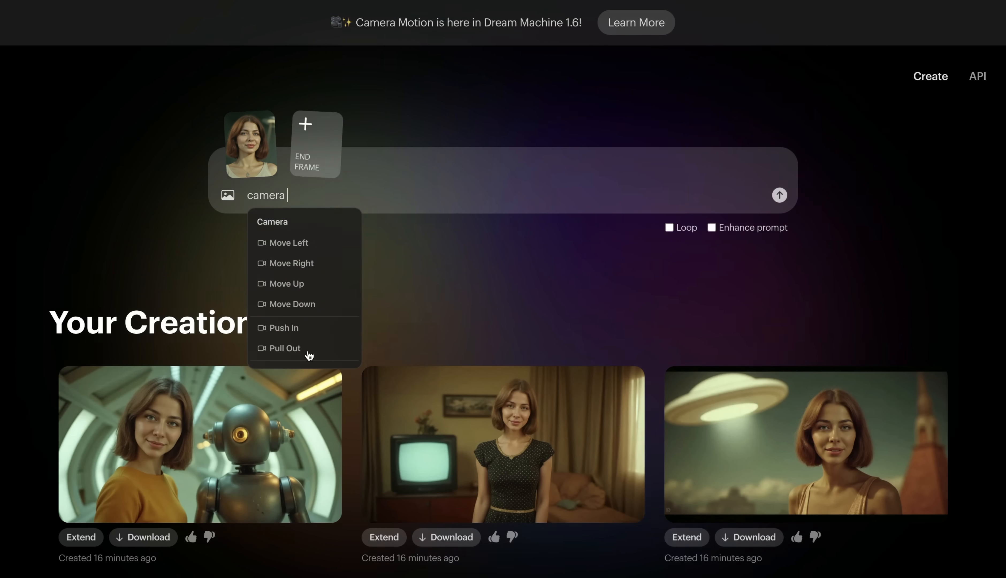
{"action": "left_click", "coordinate": [284, 348]}
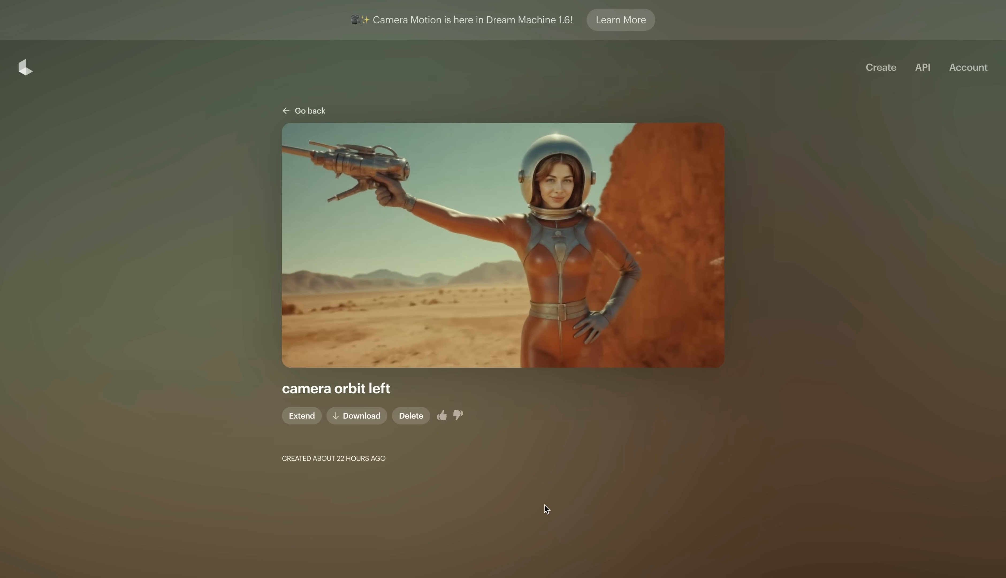
Extend the astronaut clip with a 'camera' prompt using the Orbit Right motion.
{"action": "left_click", "coordinate": [301, 416]}
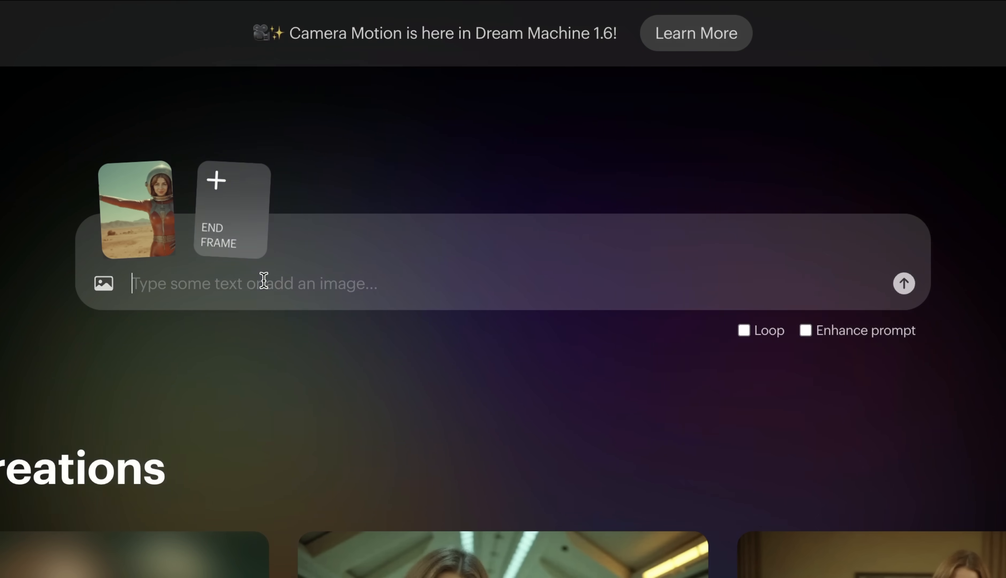
{"action": "type", "text": "cam"}
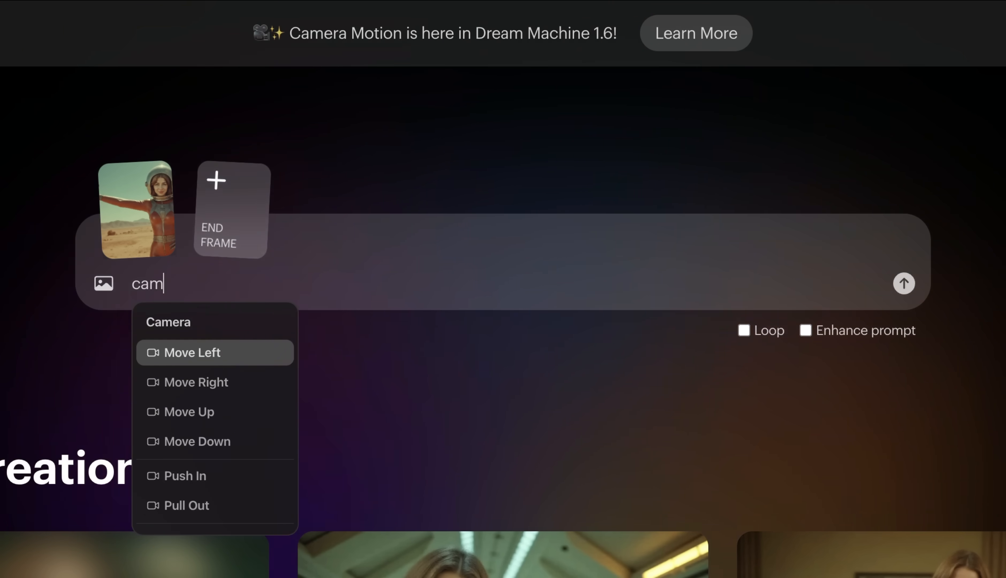
{"action": "type", "text": "era"}
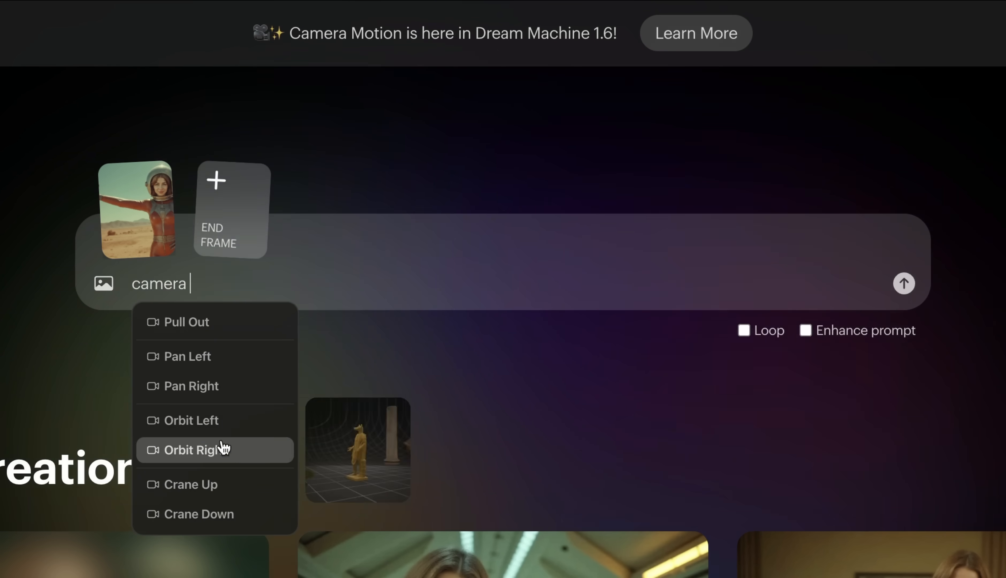
{"action": "left_click", "coordinate": [191, 420]}
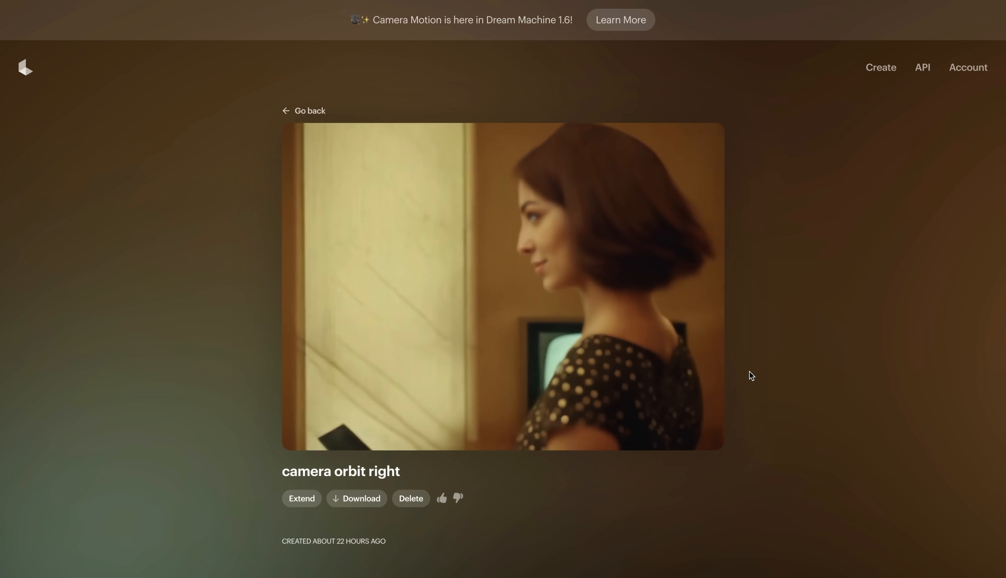
{"action": "mouse_move", "coordinate": [777, 227]}
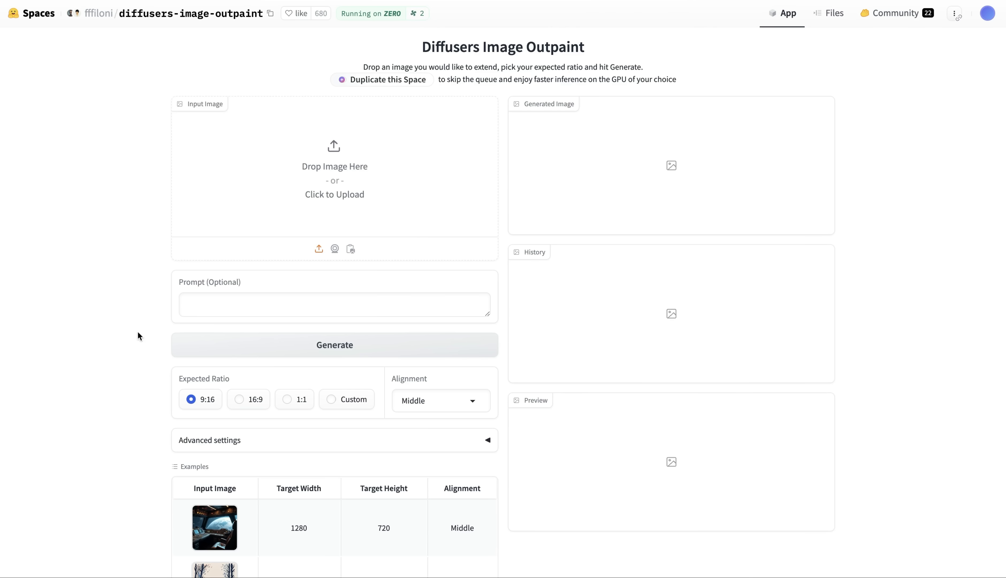
{"action": "mouse_move", "coordinate": [104, 336]}
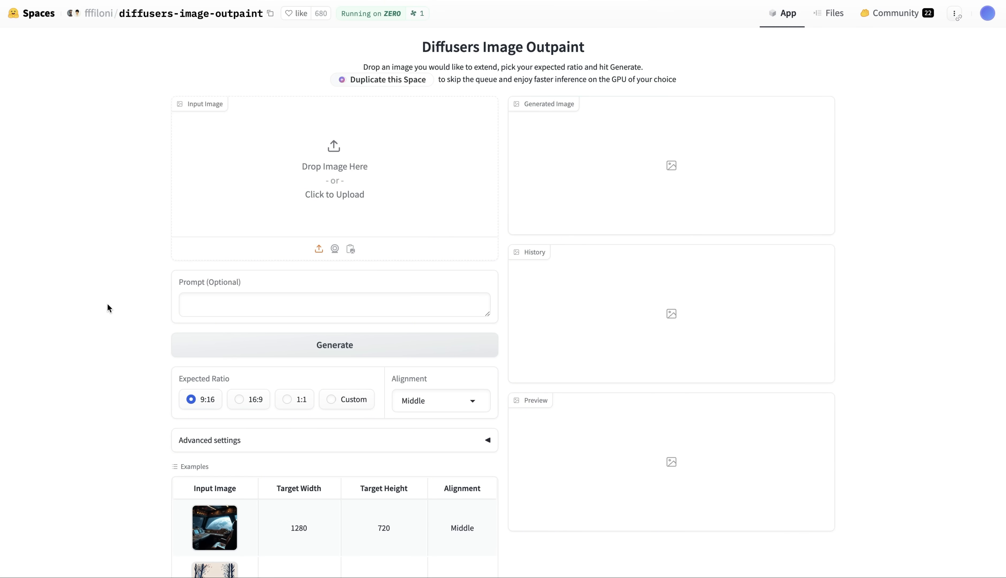
{"action": "mouse_move", "coordinate": [203, 203]}
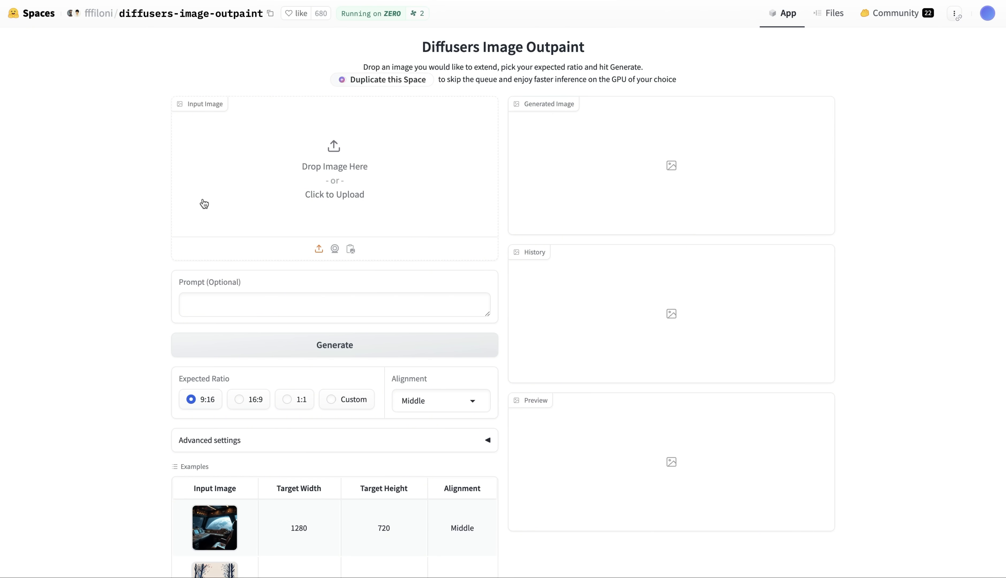
{"action": "mouse_move", "coordinate": [361, 188]}
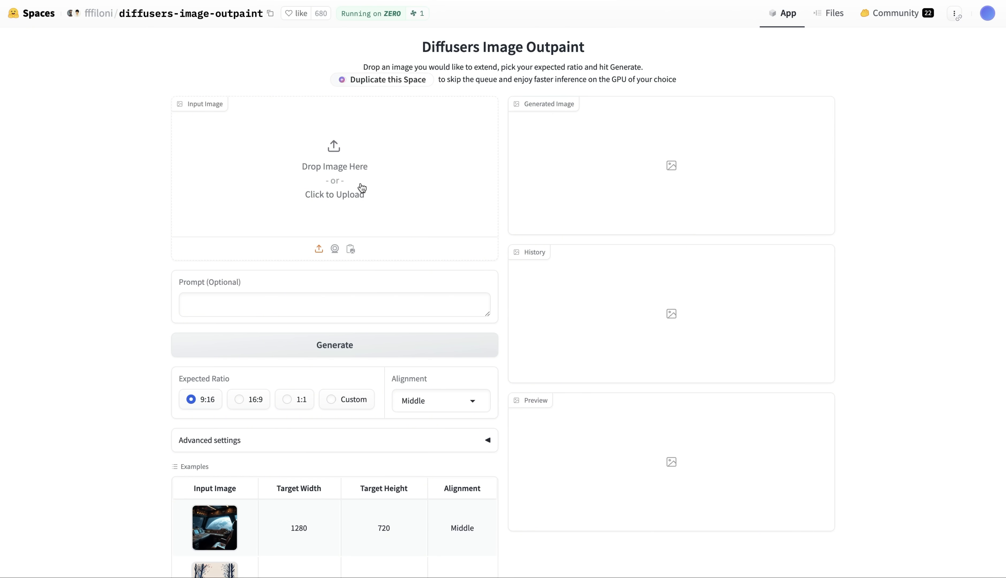
{"action": "mouse_move", "coordinate": [361, 186]}
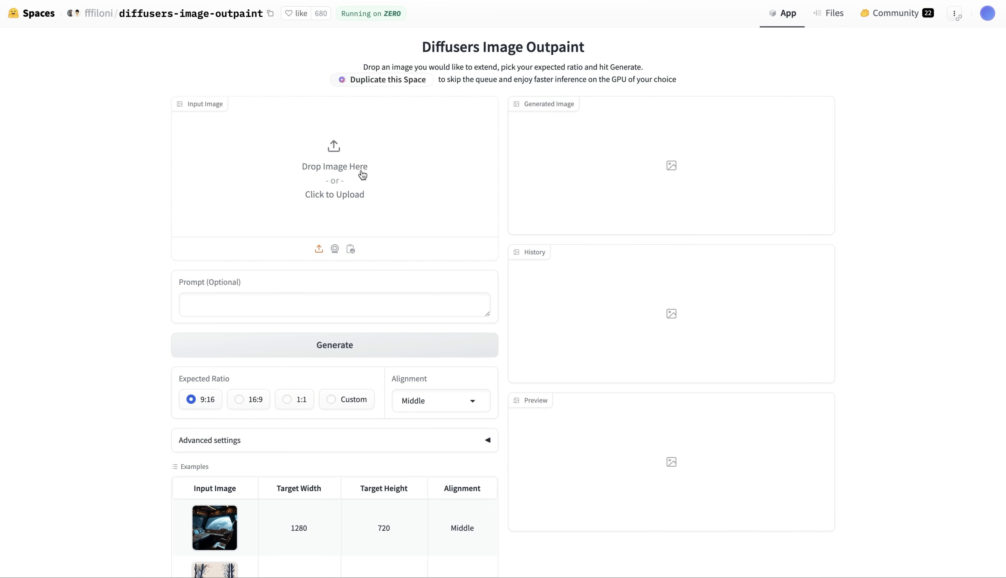
{"action": "mouse_move", "coordinate": [236, 430]}
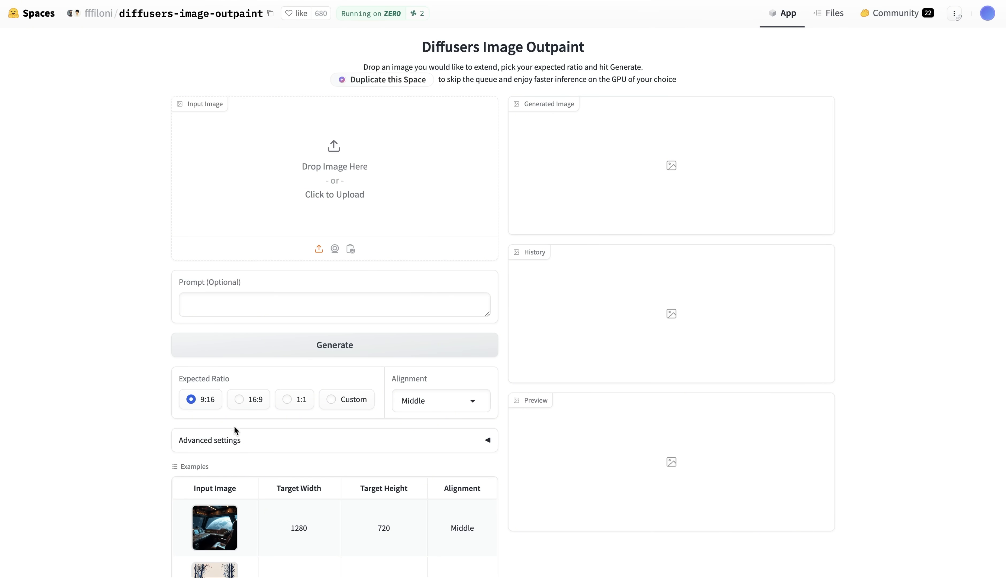
{"action": "mouse_move", "coordinate": [371, 424]}
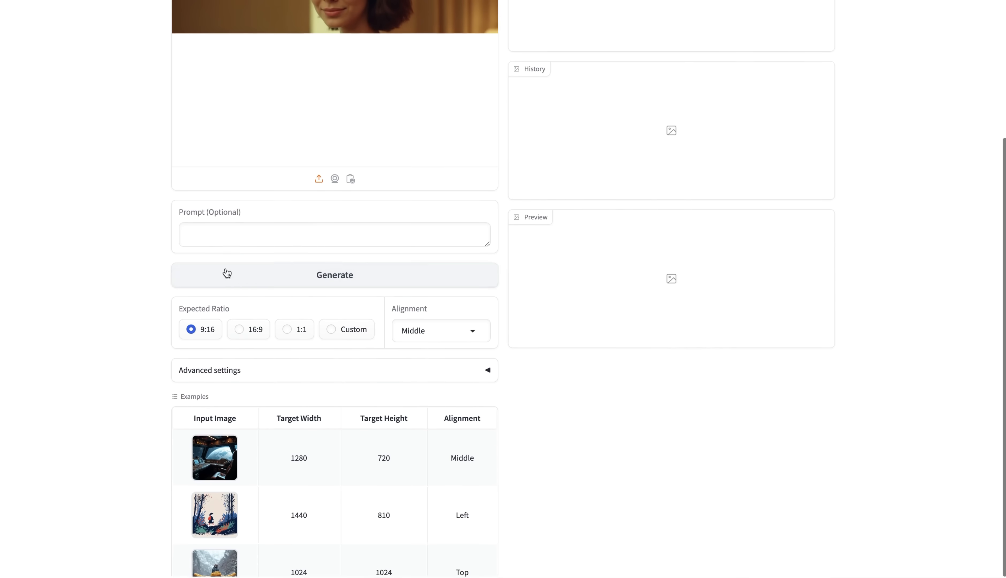
Outpaint the television portrait to a 16:9 Expected Ratio and generate the widened image.
{"action": "left_click", "coordinate": [239, 330]}
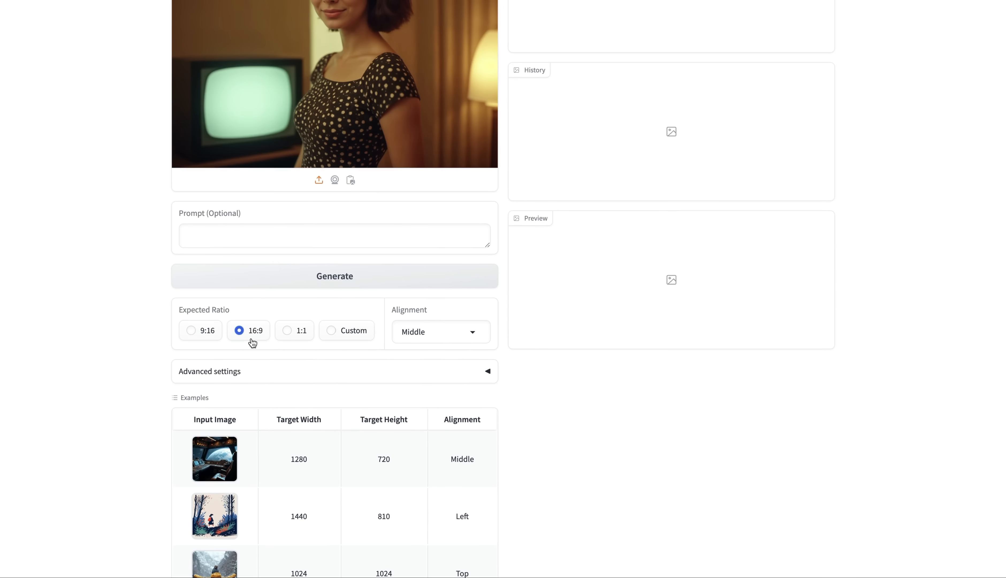
{"action": "mouse_move", "coordinate": [434, 333]}
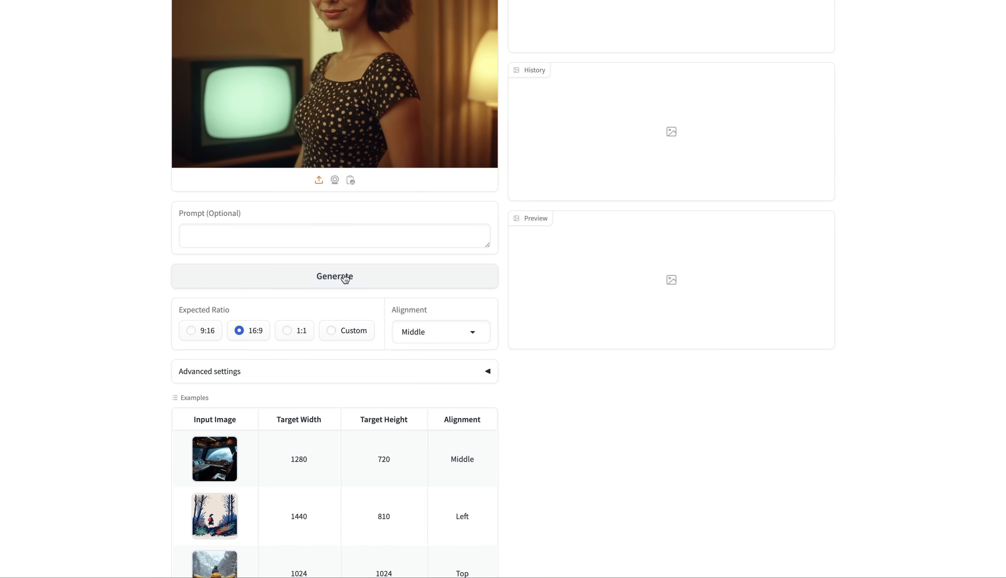
{"action": "left_click", "coordinate": [335, 276]}
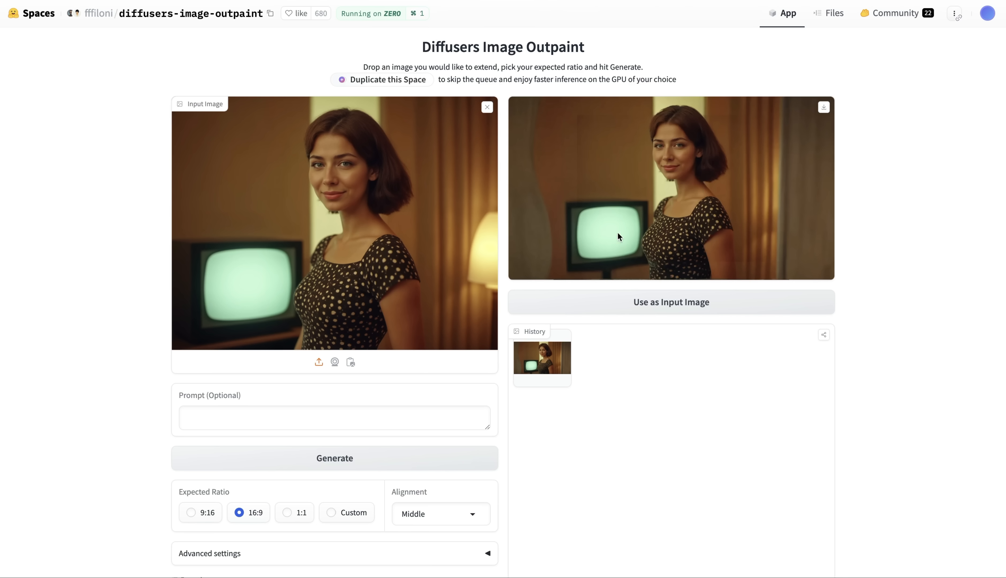
{"action": "mouse_move", "coordinate": [718, 232]}
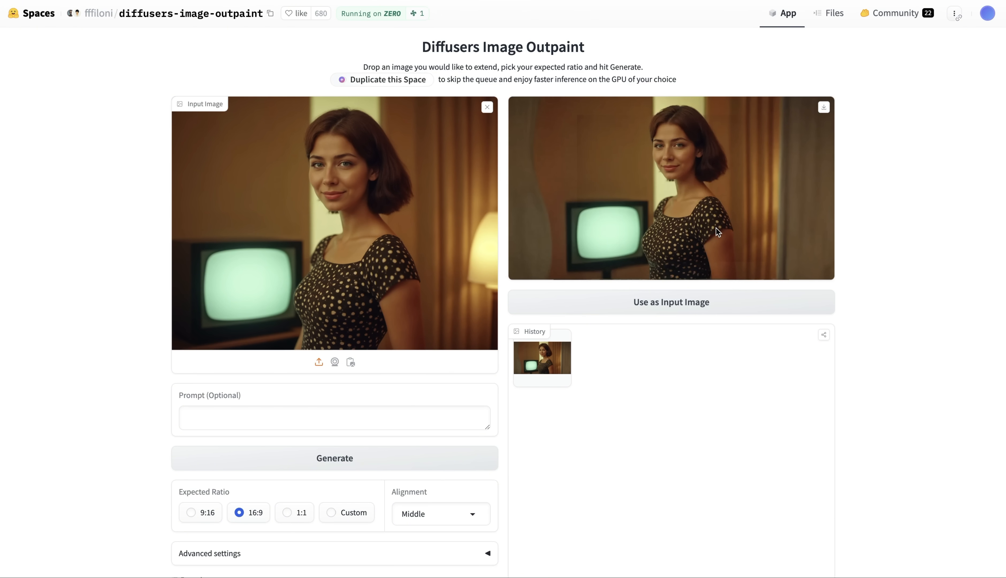